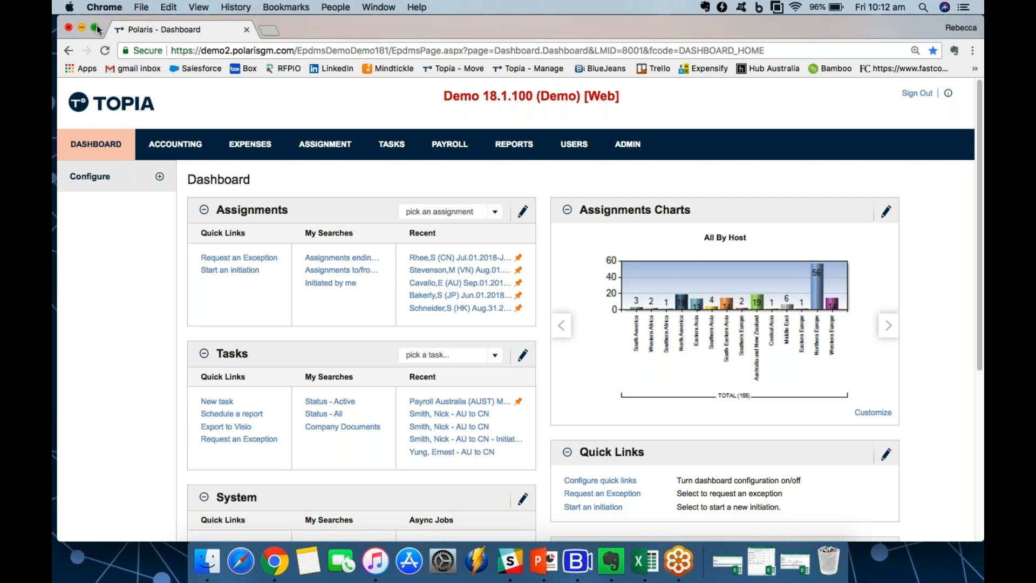
mouse_move(373, 250)
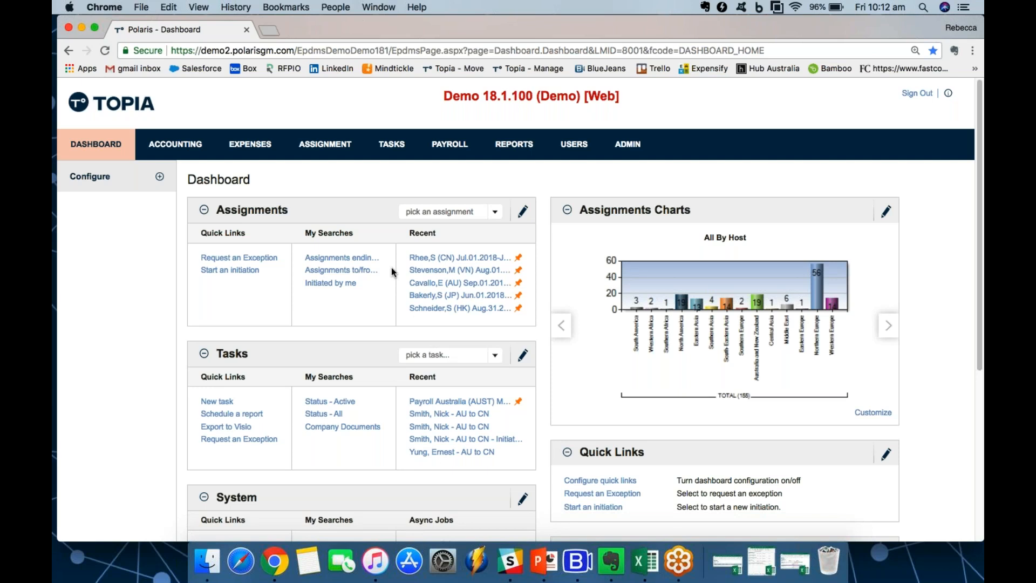
- Load the first recent assignment from the dashboard's Assignments list
click(456, 257)
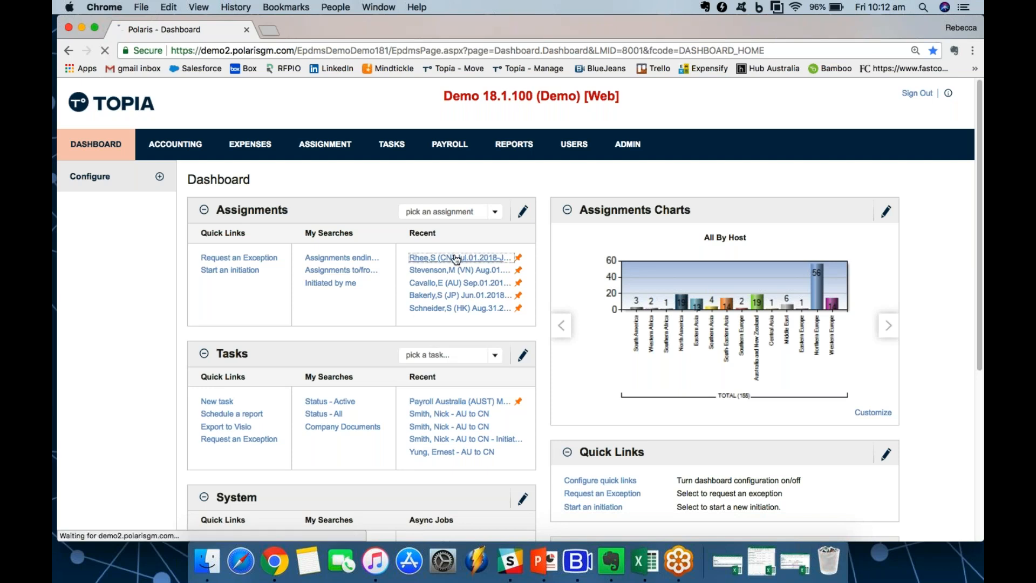
- Review the balance sheet's pending pay items: allowances, salary, home leave, housing and hypothetical tax
click(458, 257)
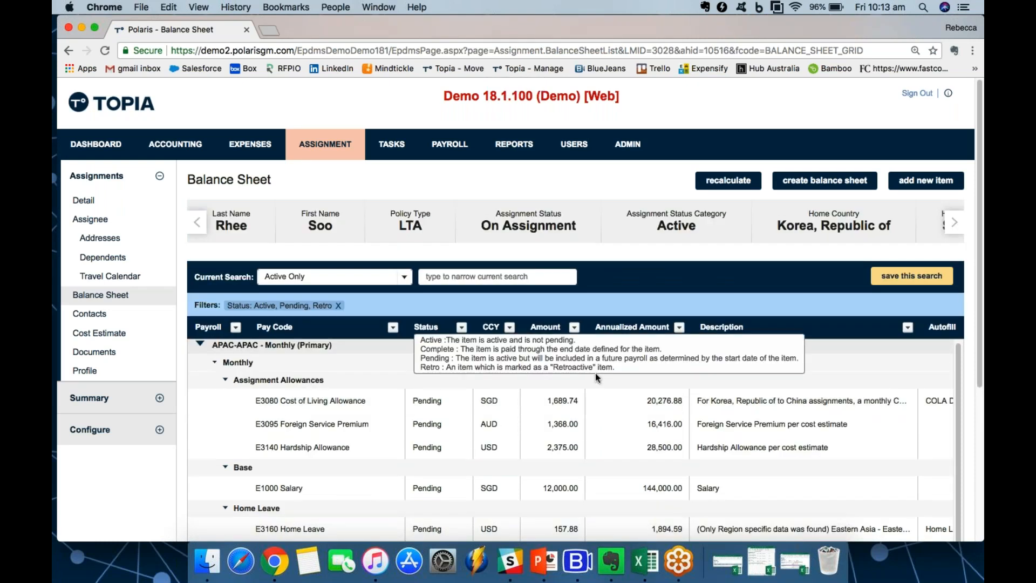
mouse_move(357, 251)
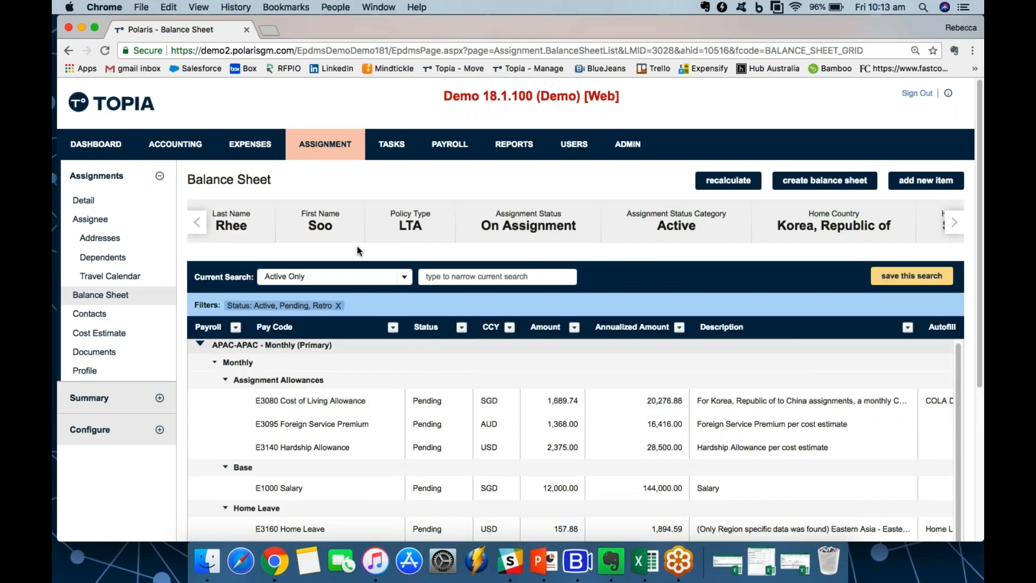
scroll(down, 3)
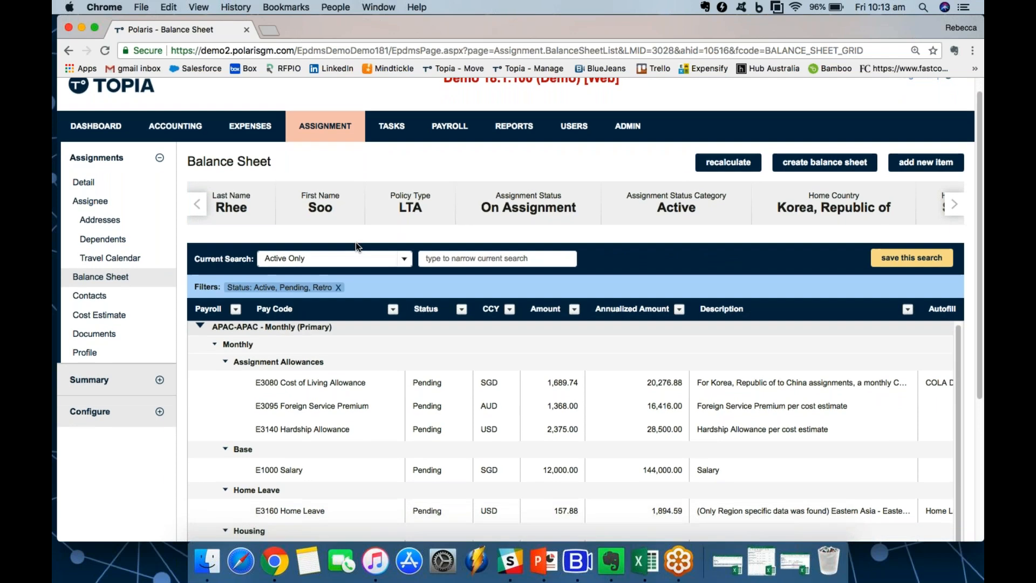
scroll(down, 3)
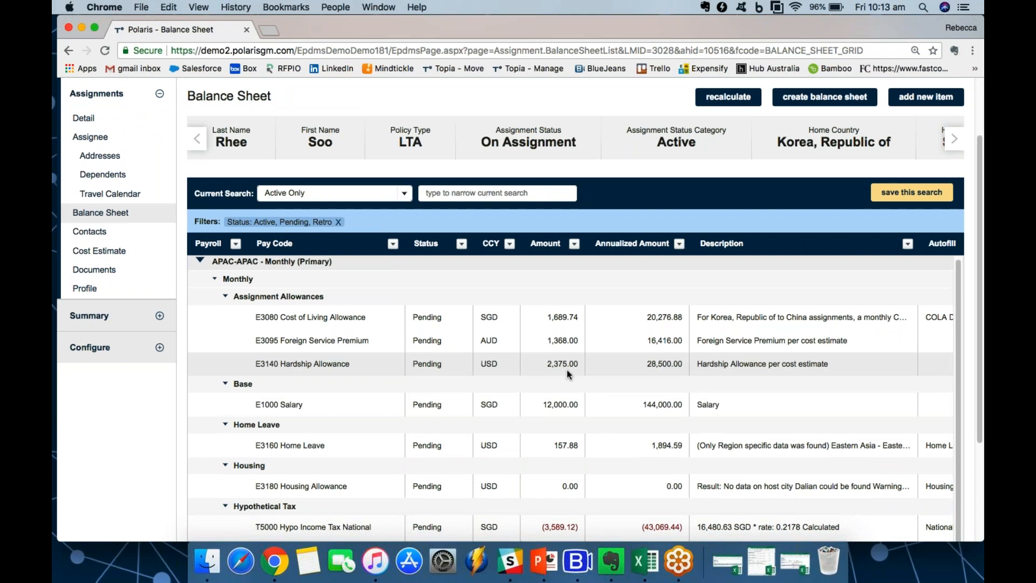
scroll(down, 3)
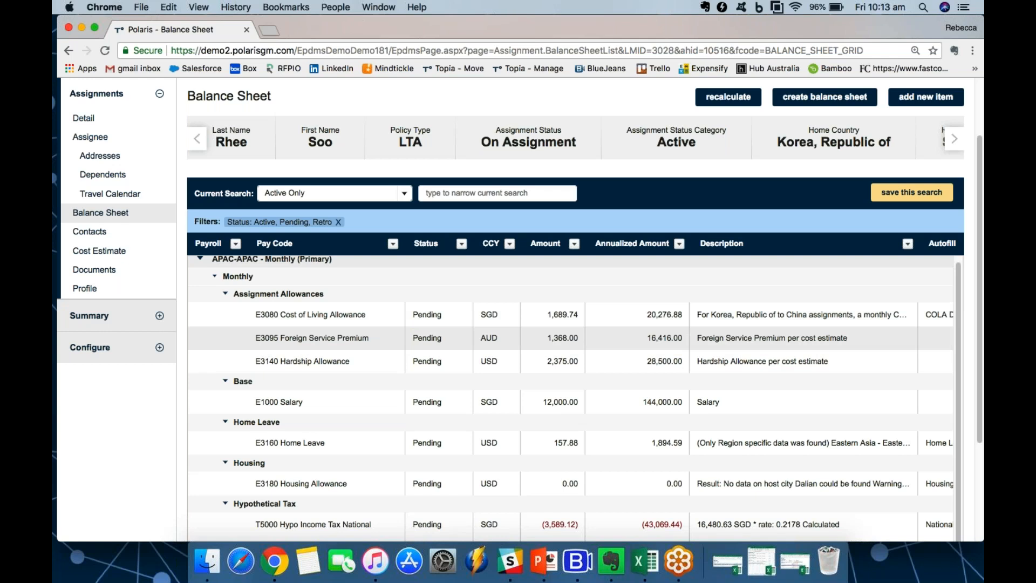
mouse_move(380, 345)
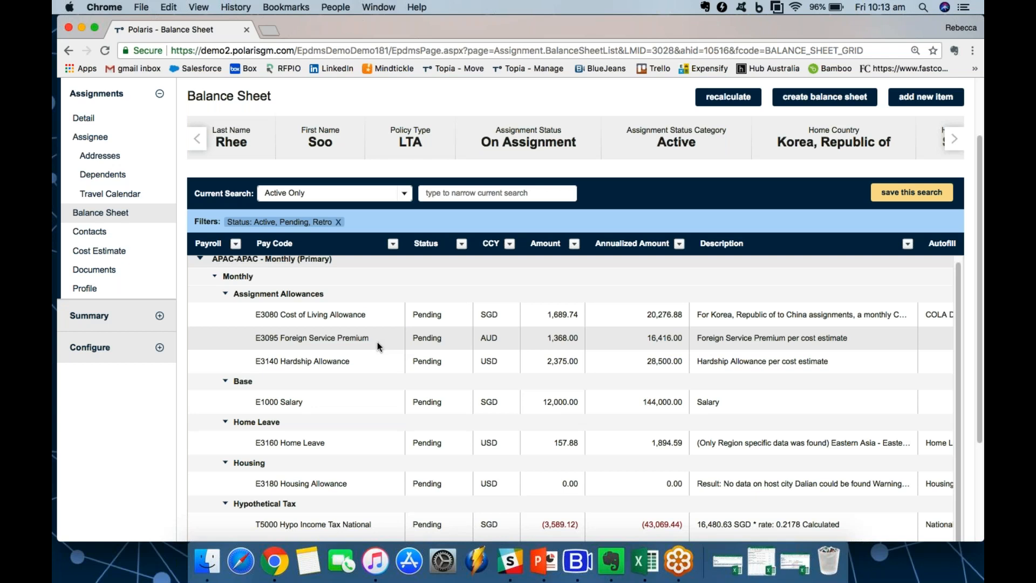
scroll(down, 3)
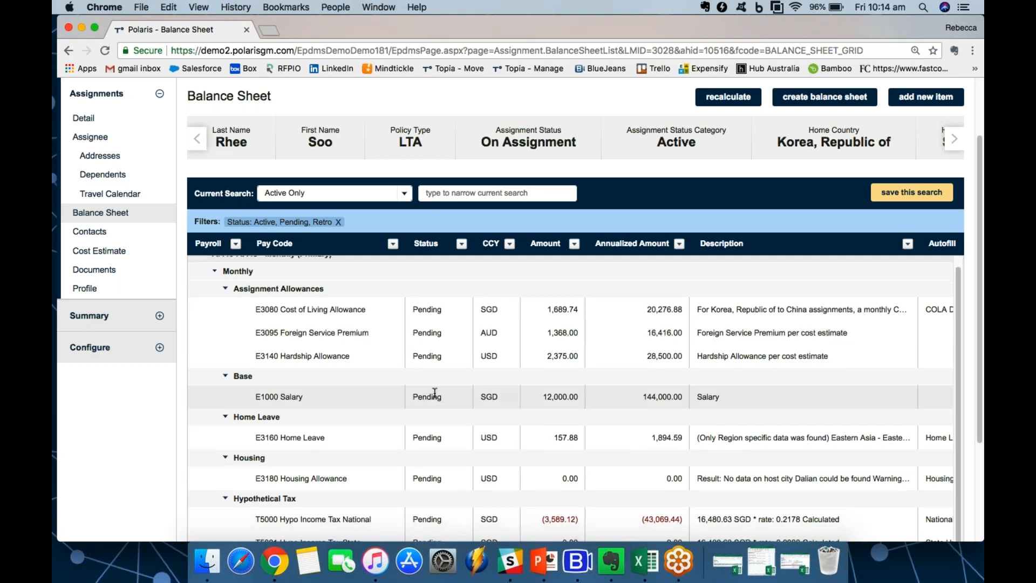
scroll(down, 3)
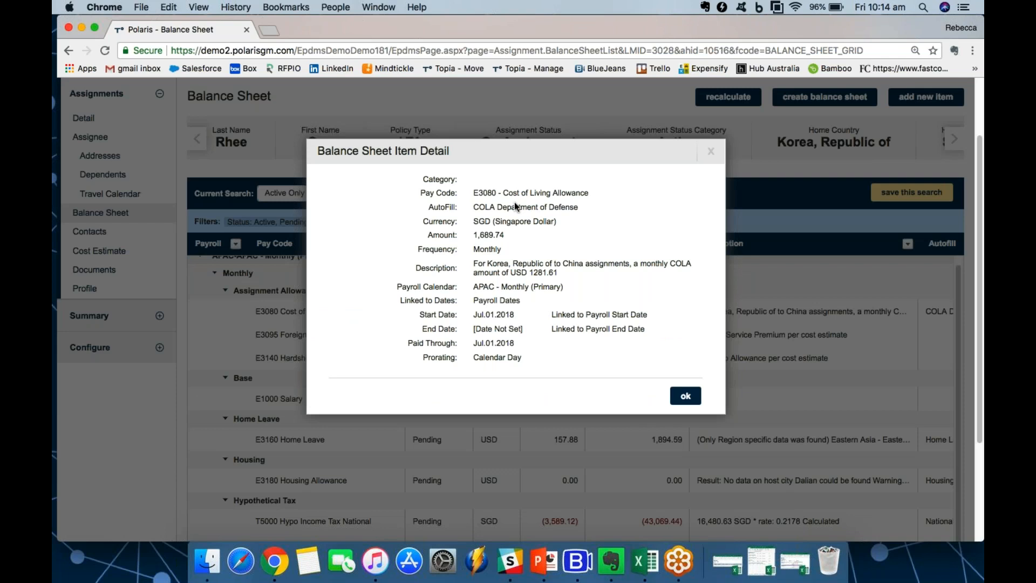
mouse_move(548, 210)
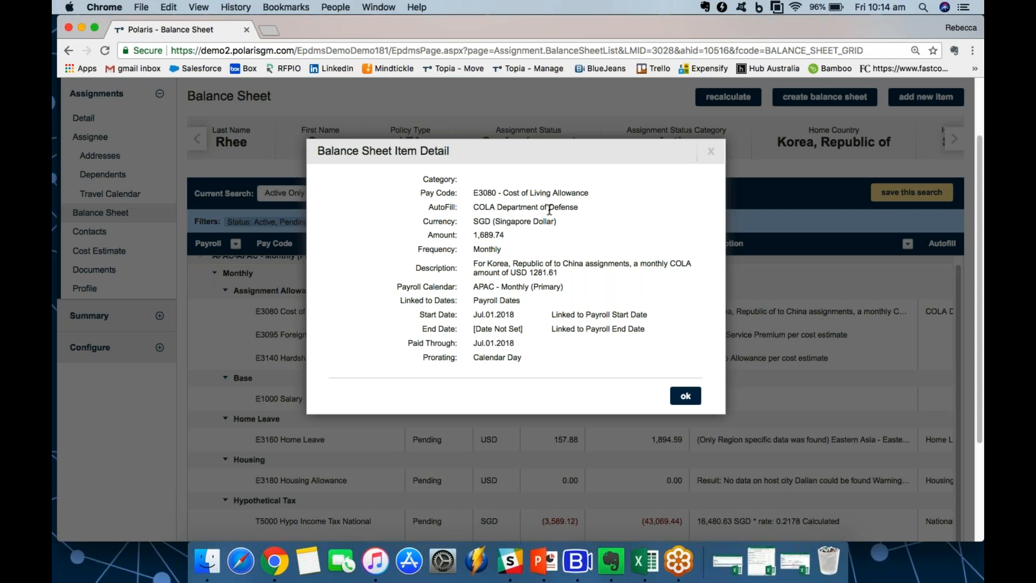
mouse_move(568, 244)
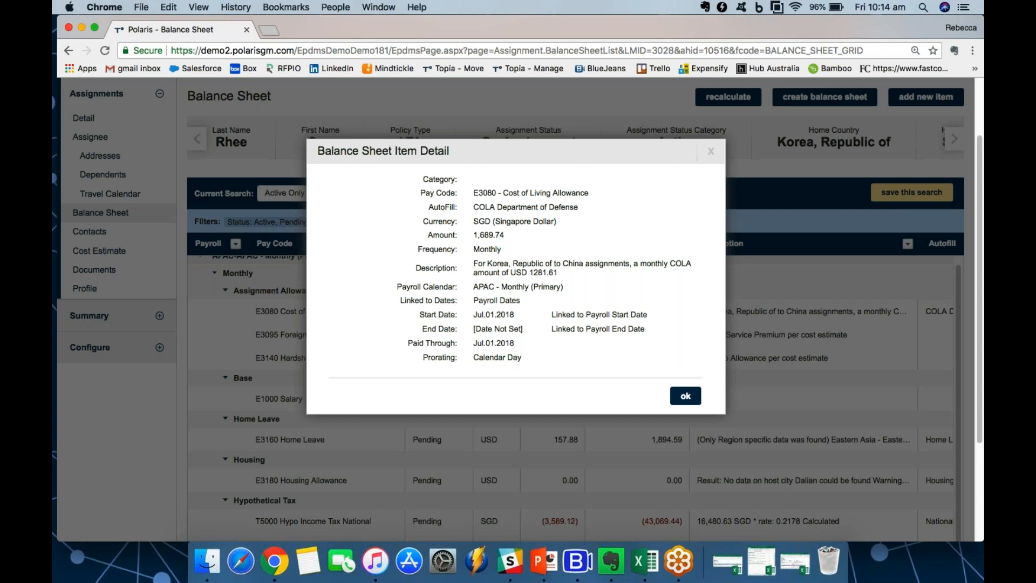
mouse_move(499, 192)
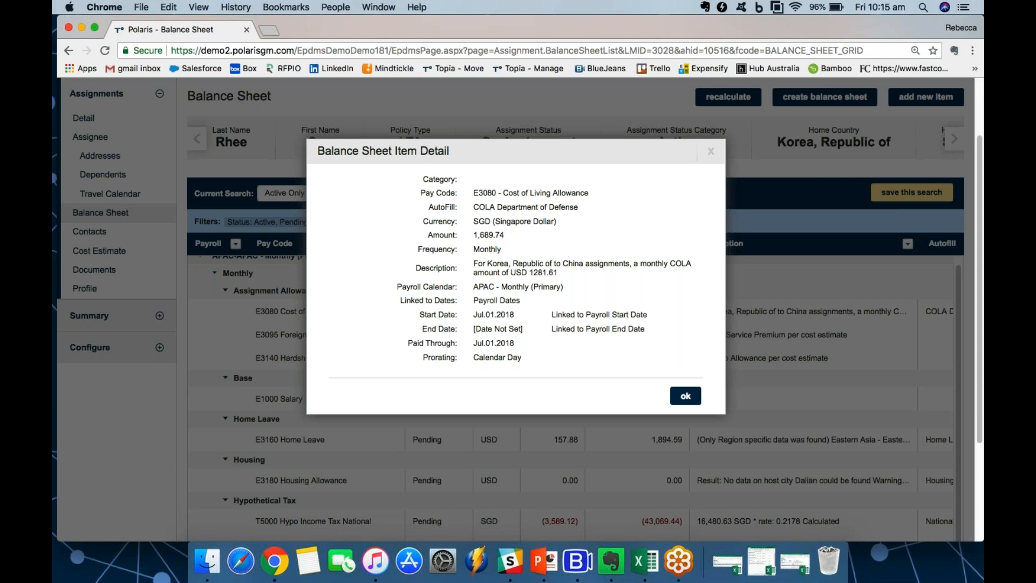
mouse_move(518, 230)
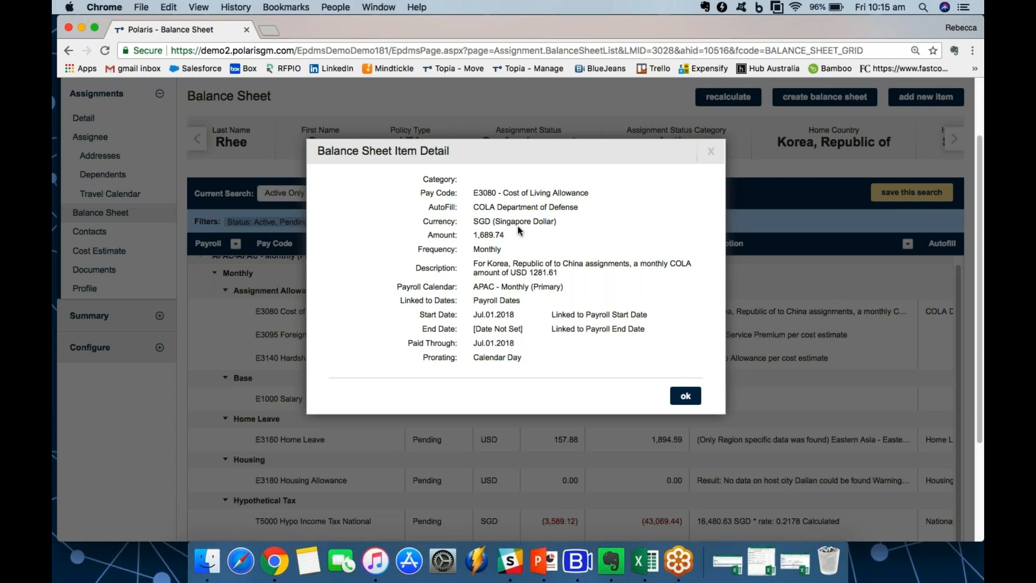
mouse_move(498, 258)
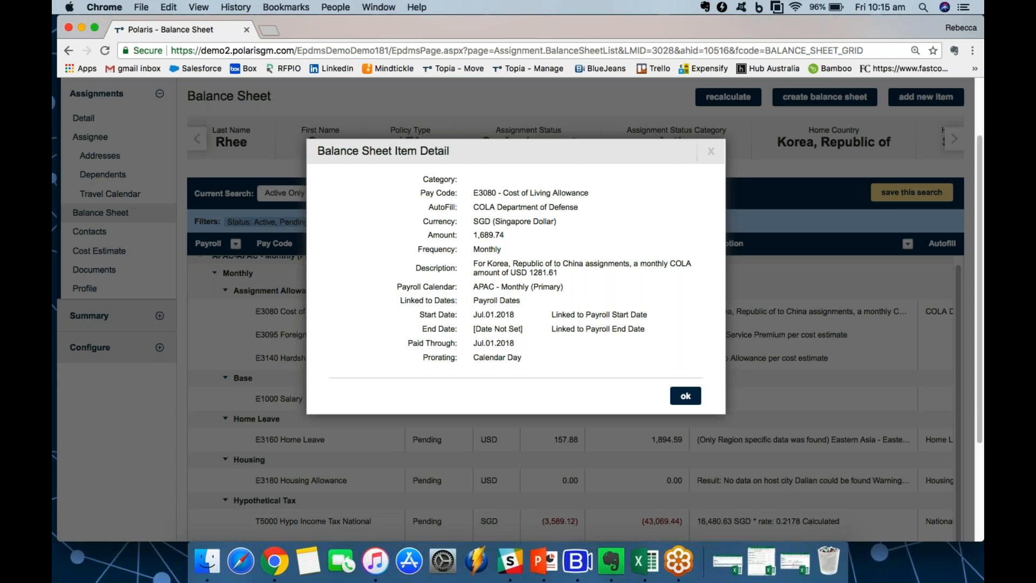
mouse_move(516, 325)
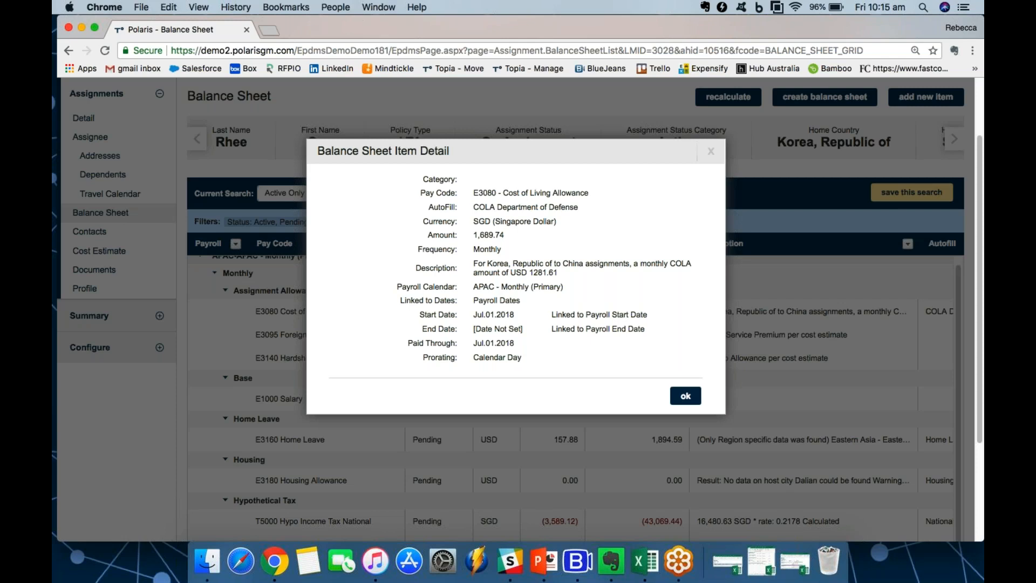
mouse_move(524, 335)
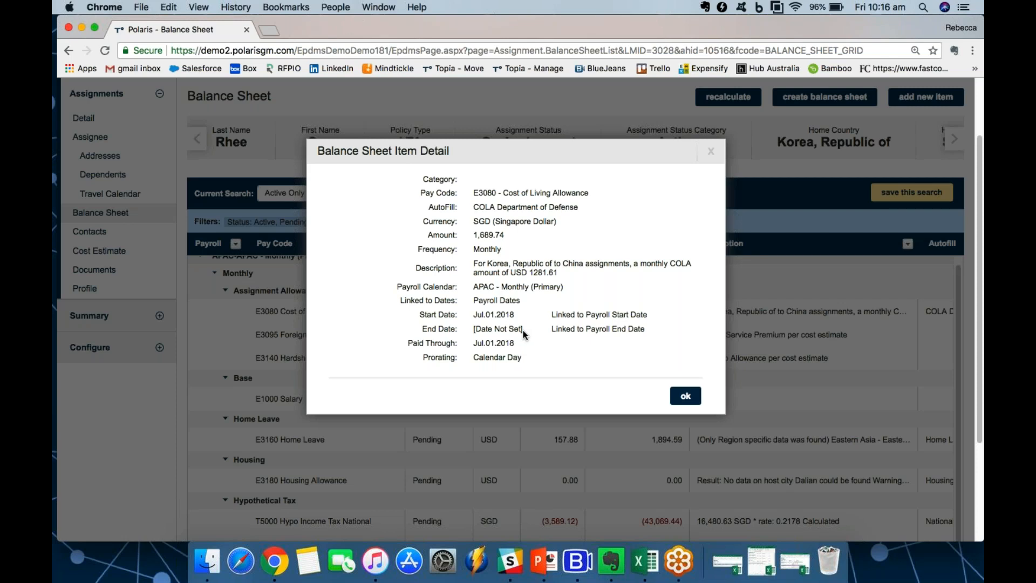
- Review the one-time Relocation Costs and Mobilization Allowance, then go to the assignee's Profile
click(685, 395)
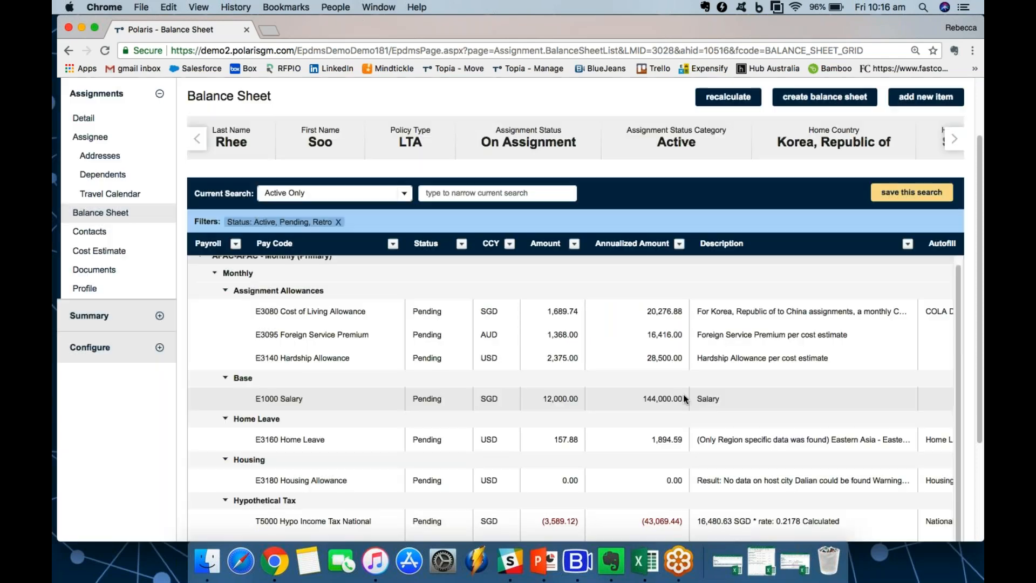
scroll(down, 3)
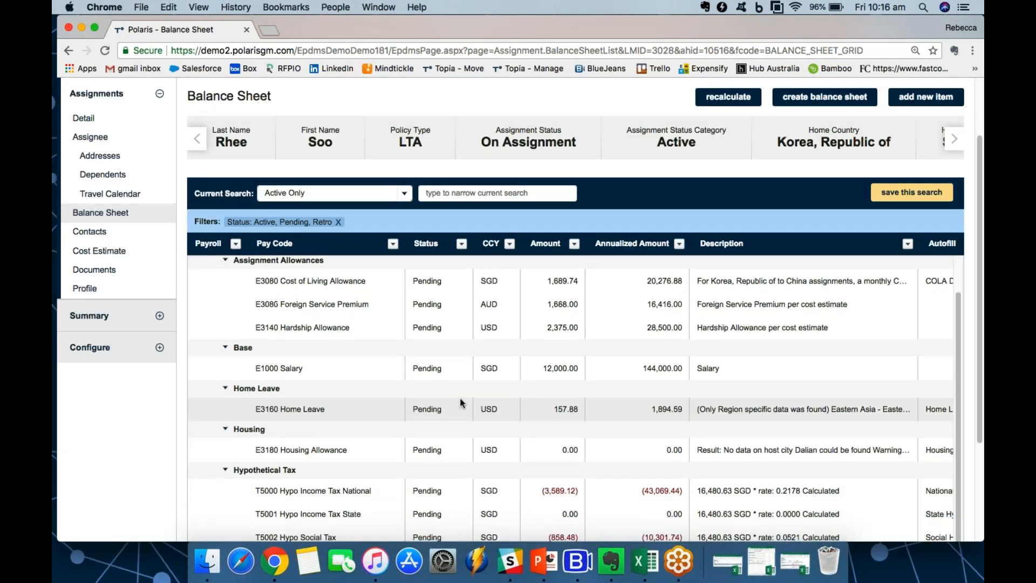
scroll(down, 3)
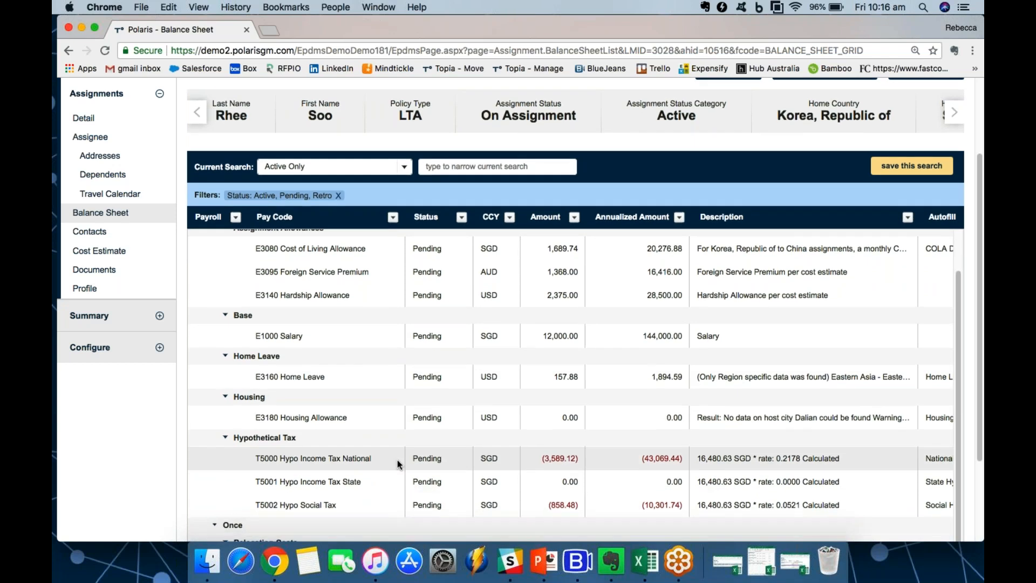
scroll(down, 3)
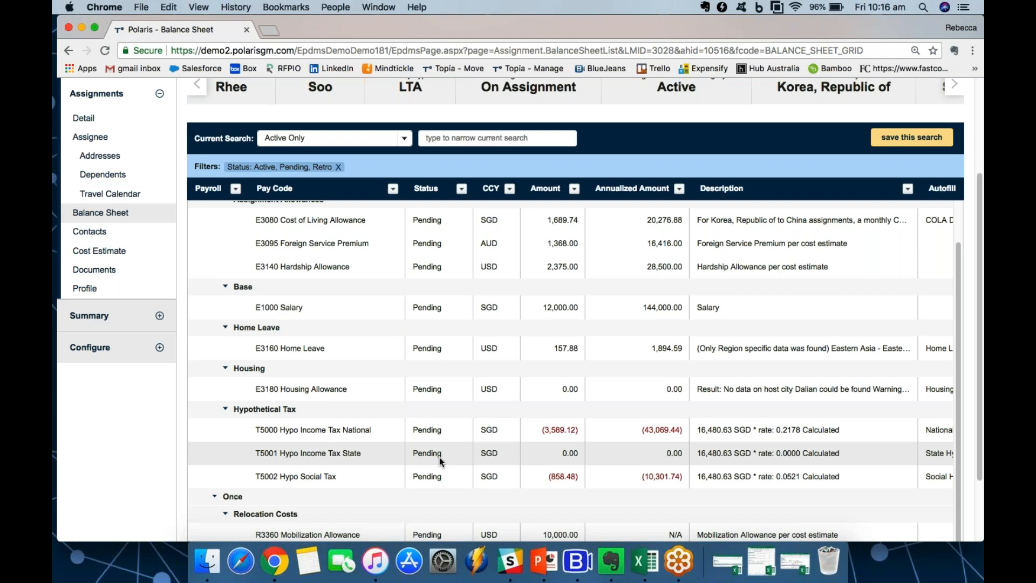
mouse_move(362, 388)
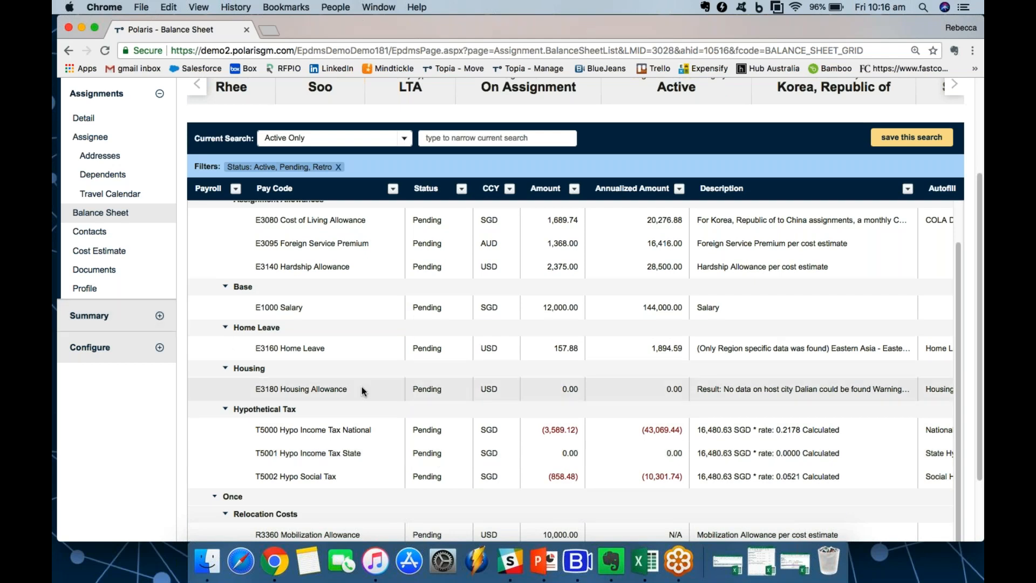
click(84, 288)
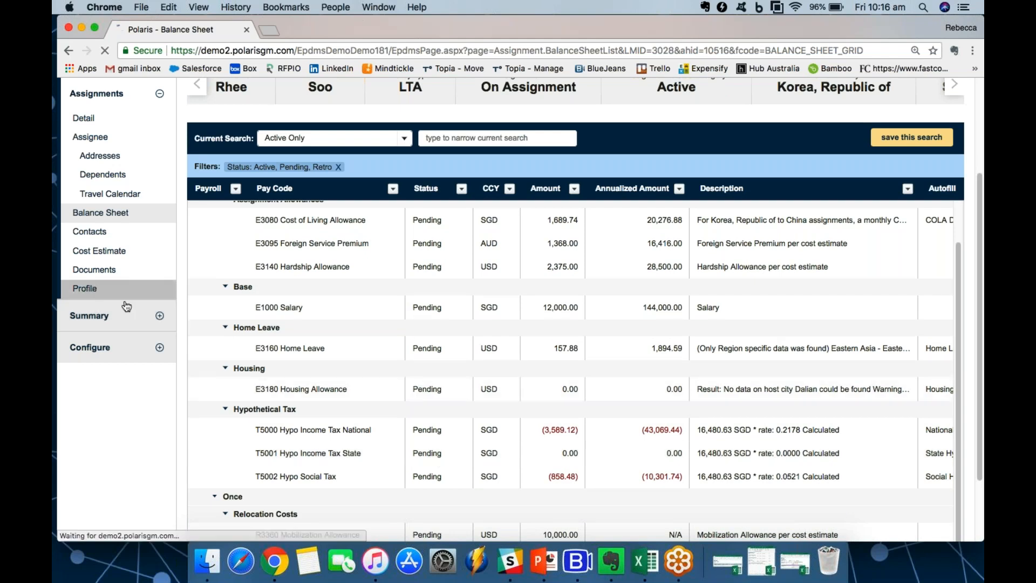
- Review the Profile's Tax section with hypo tax rates, filing statuses and Equalized calculation method
click(85, 289)
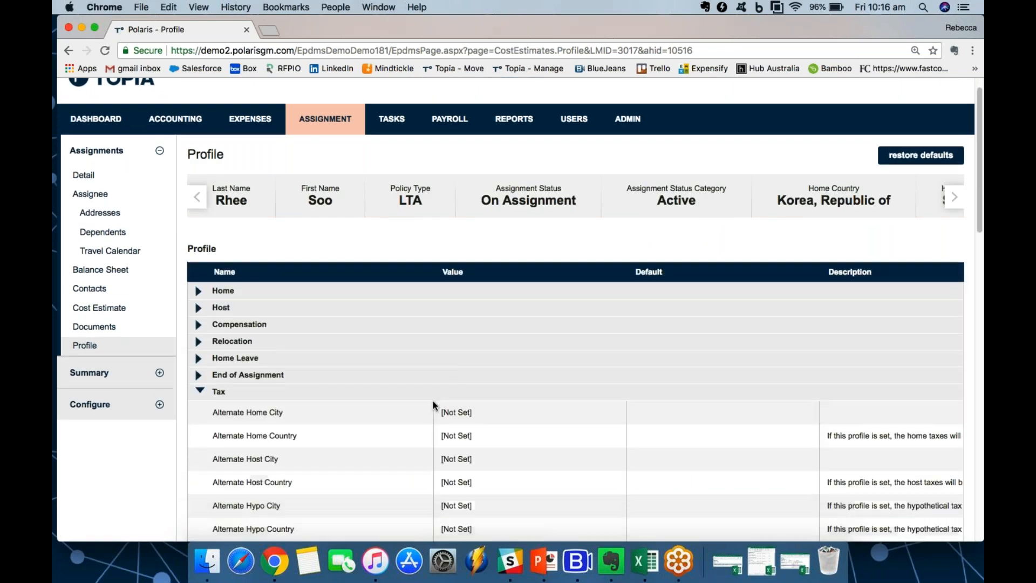
scroll(down, 3)
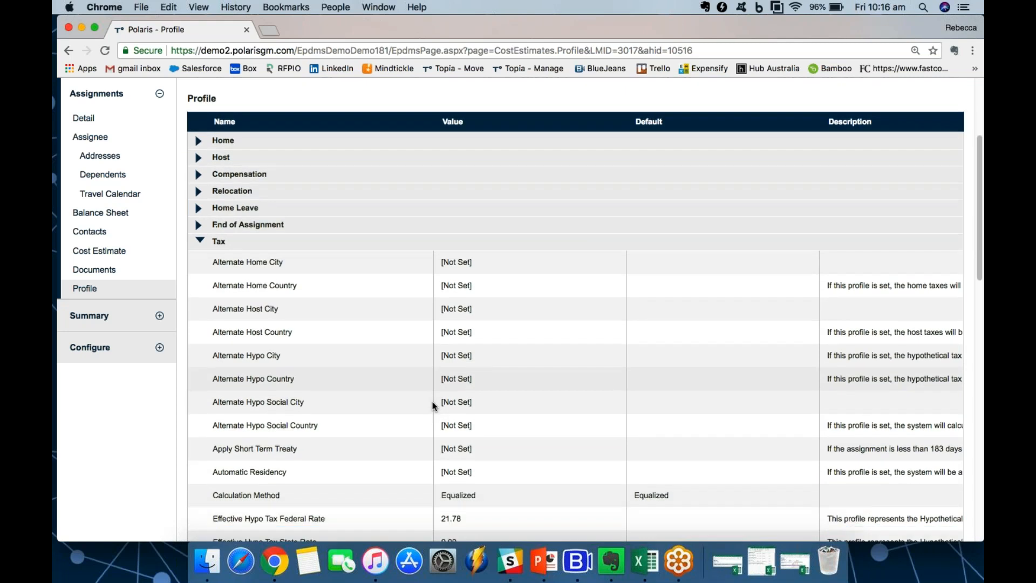
scroll(down, 3)
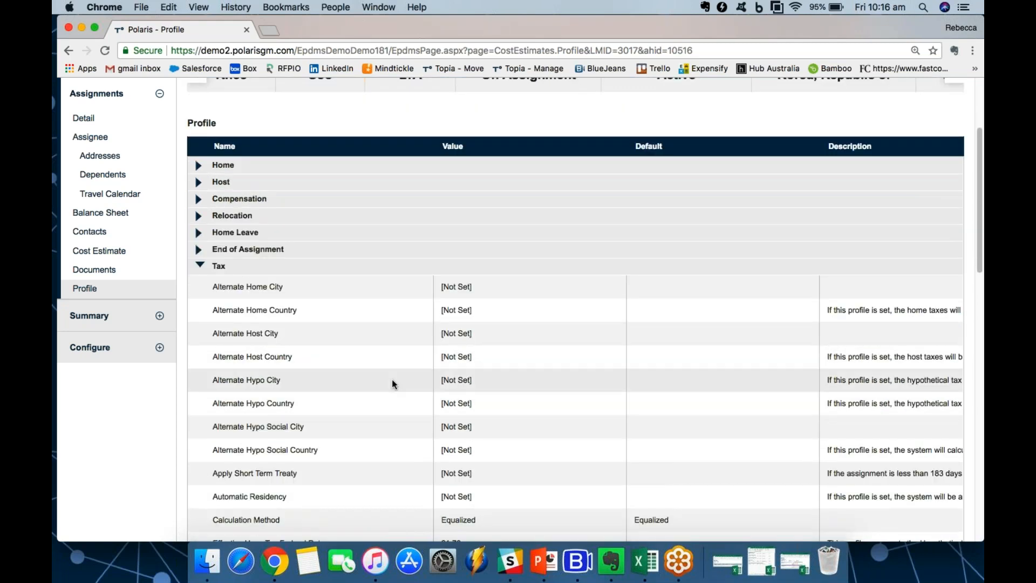
scroll(down, 3)
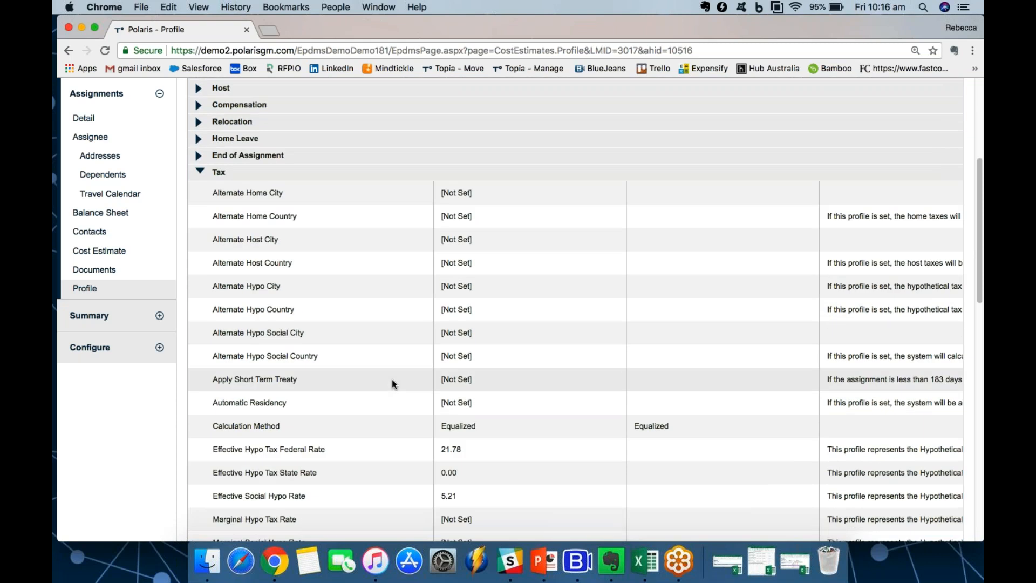
scroll(down, 3)
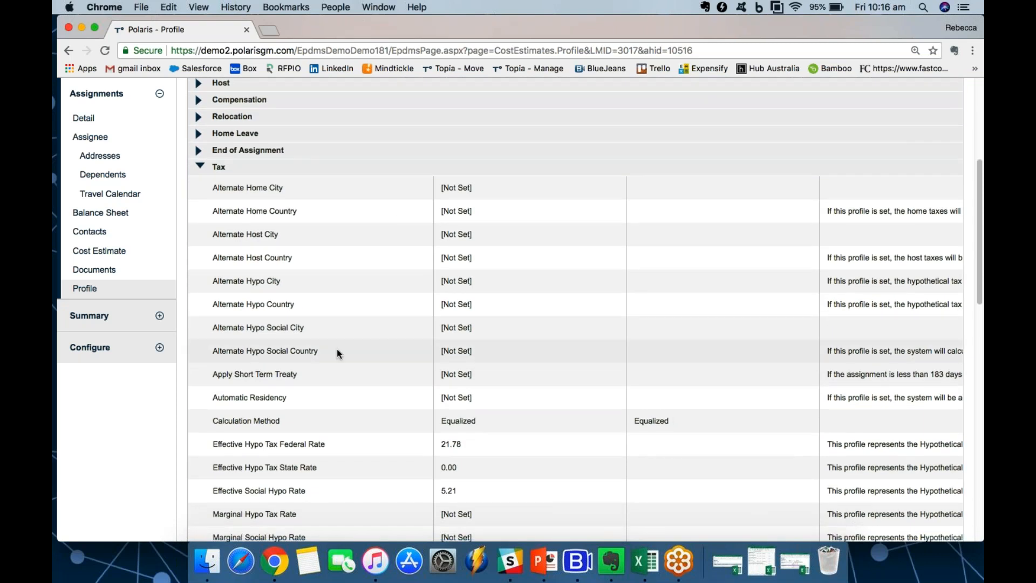
scroll(down, 3)
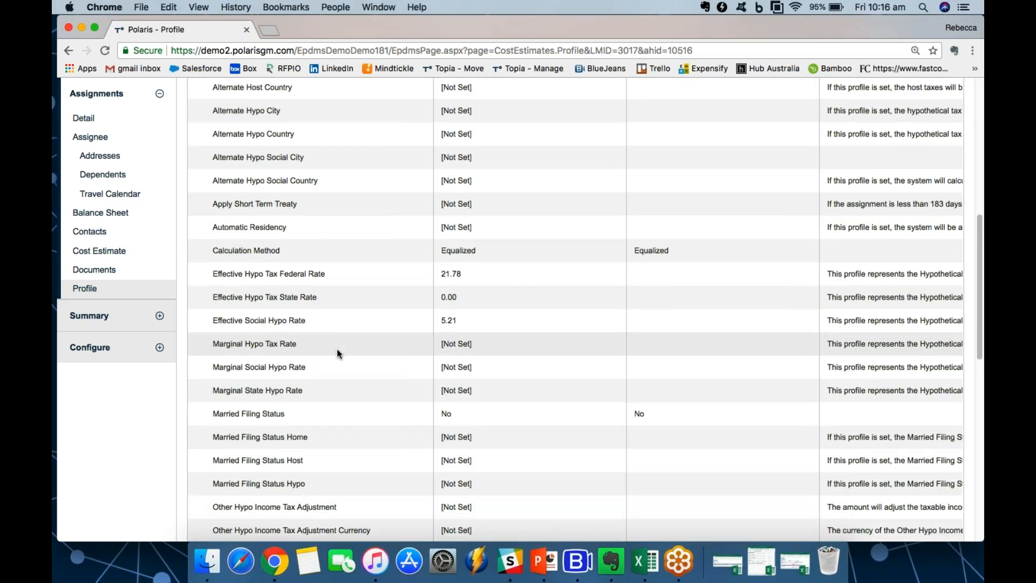
scroll(down, 3)
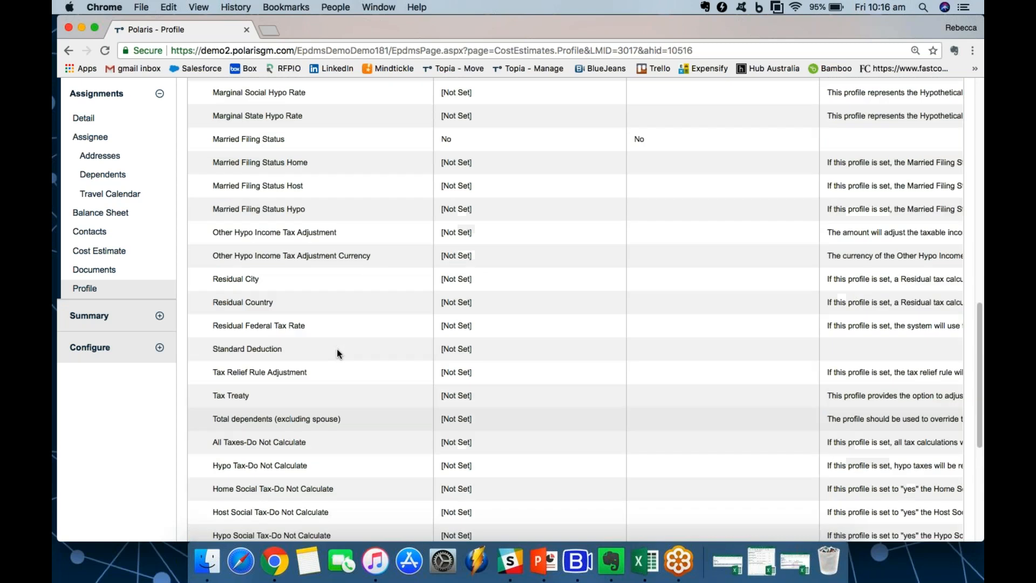
scroll(up, 3)
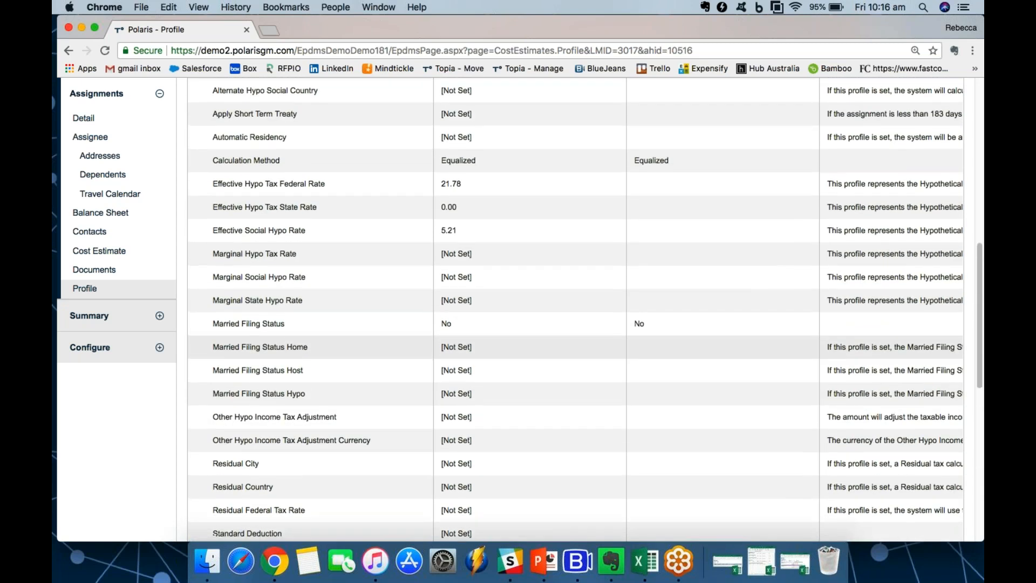
scroll(down, 3)
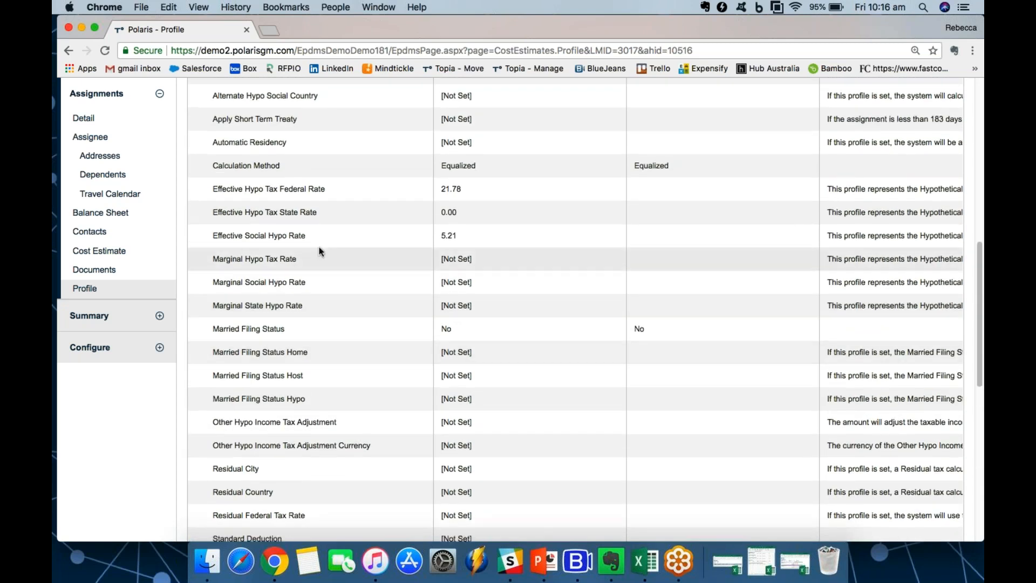
mouse_move(474, 259)
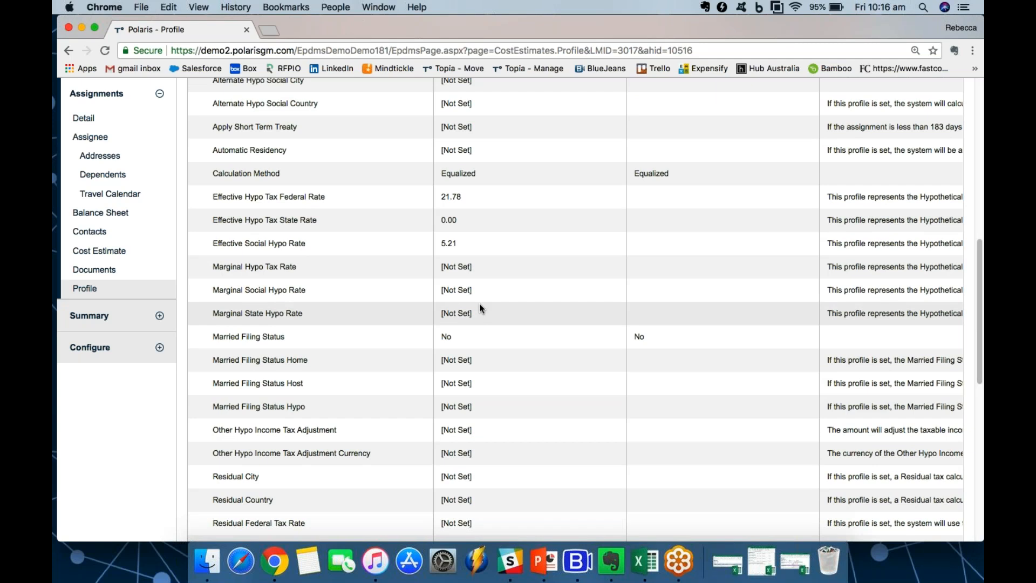
mouse_move(489, 274)
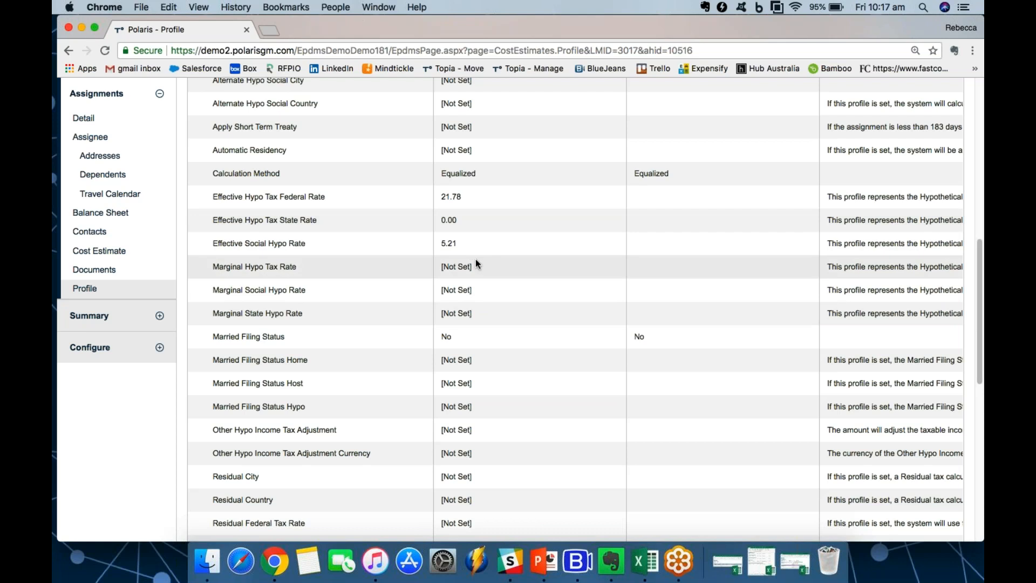
mouse_move(474, 265)
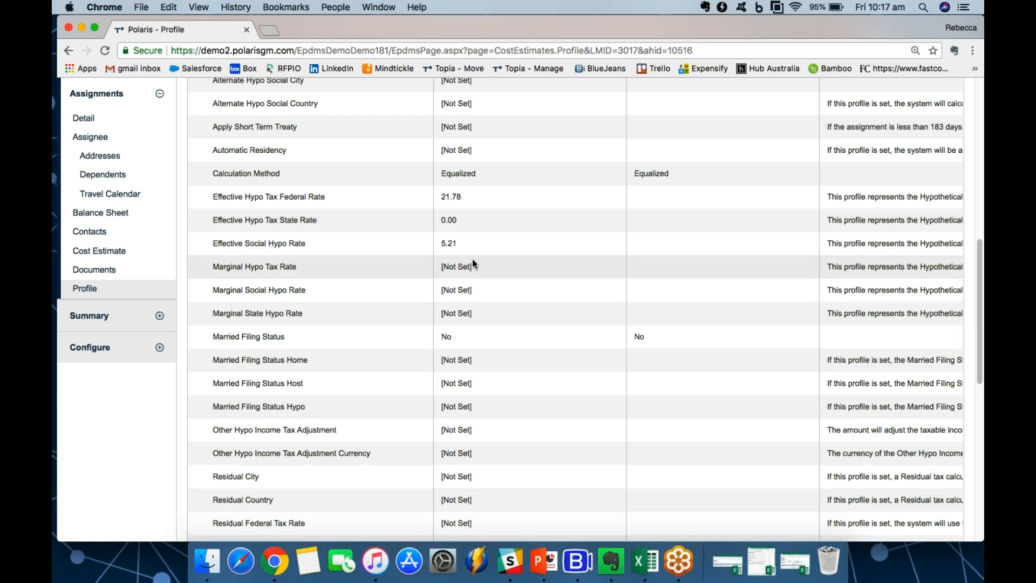
mouse_move(492, 280)
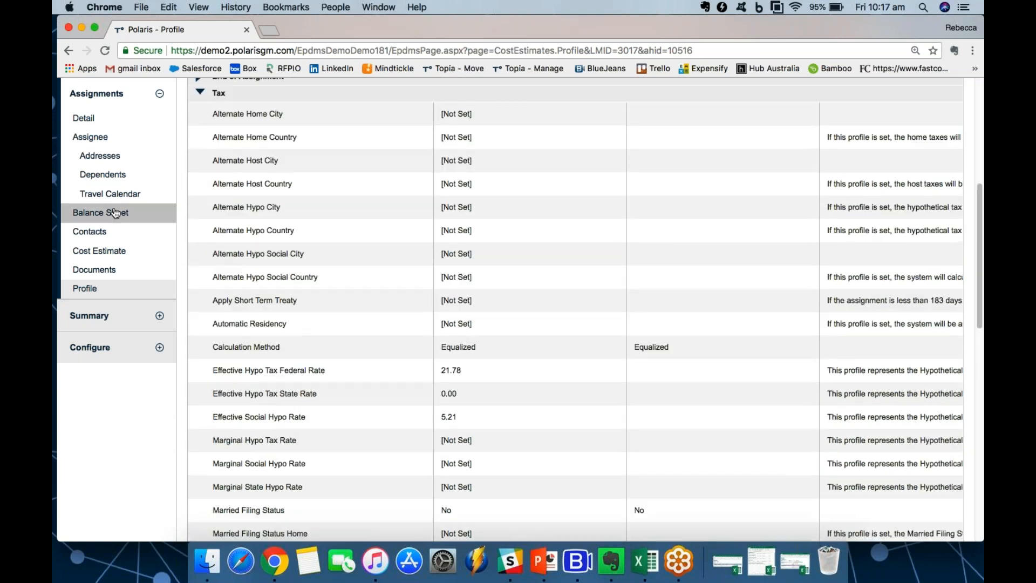
- Return to the Balance Sheet showing pending items with amounts, Autofill and start dates
click(100, 213)
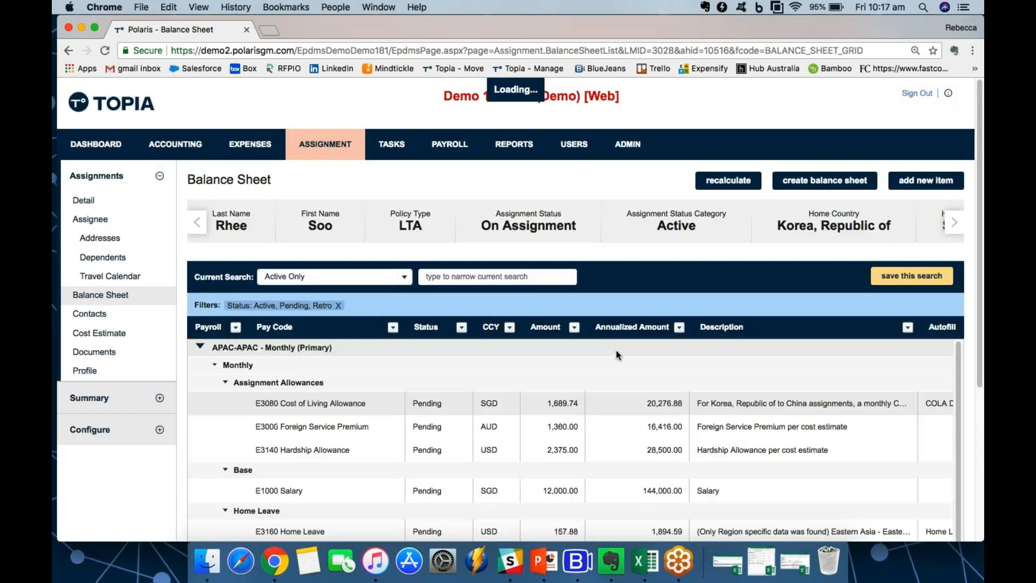
scroll(down, 3)
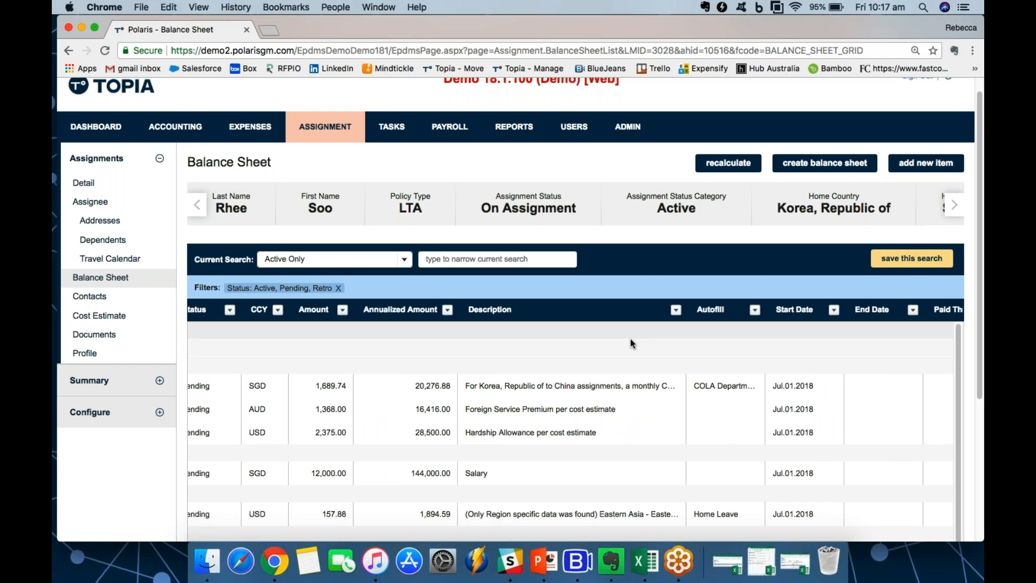
mouse_move(620, 346)
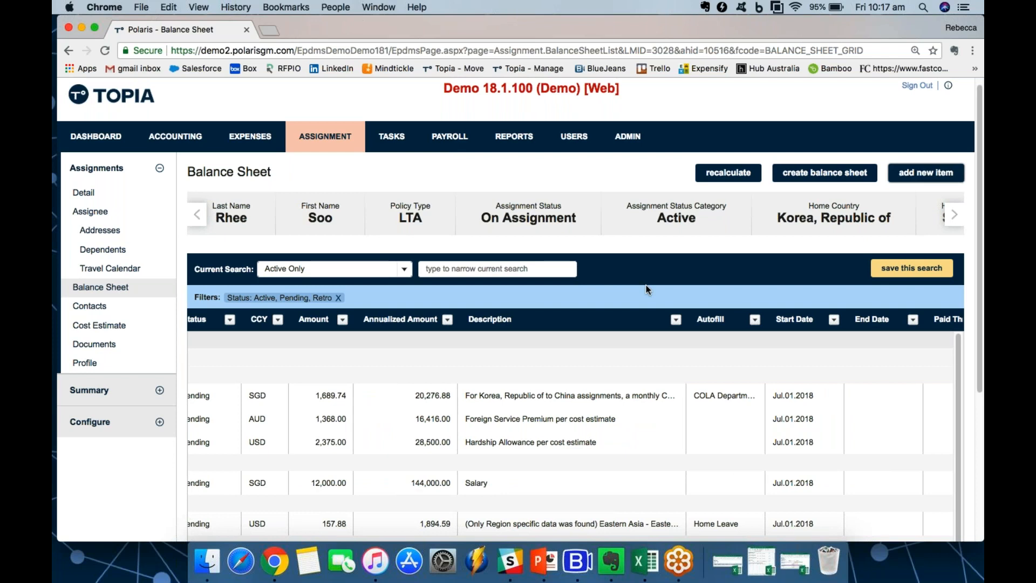
click(926, 173)
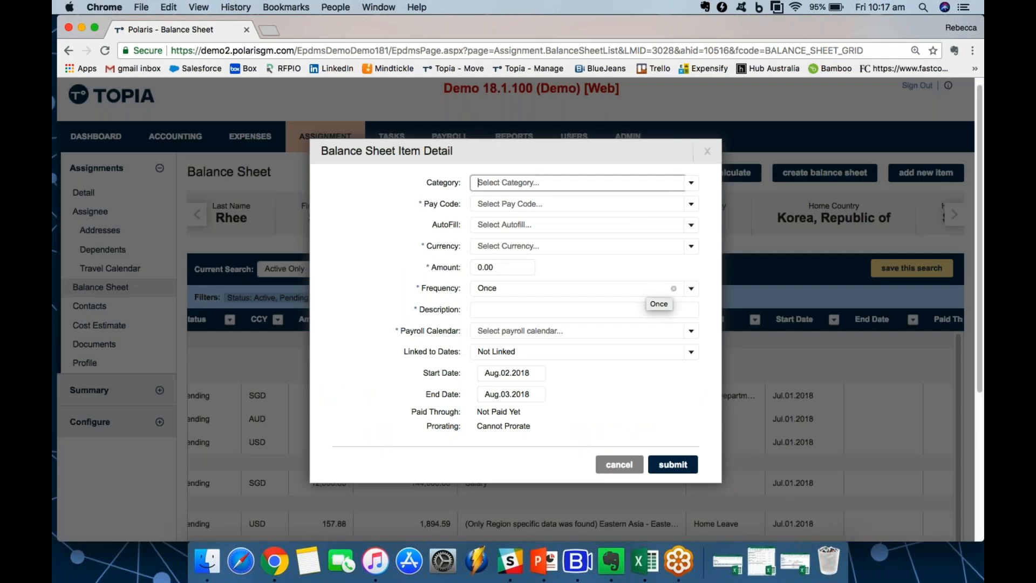
click(691, 183)
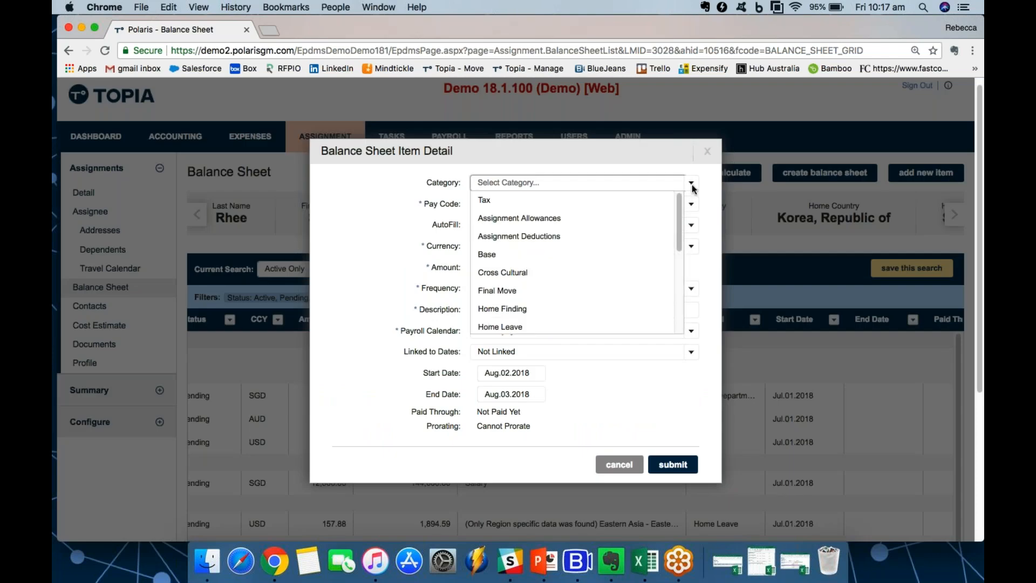
click(519, 218)
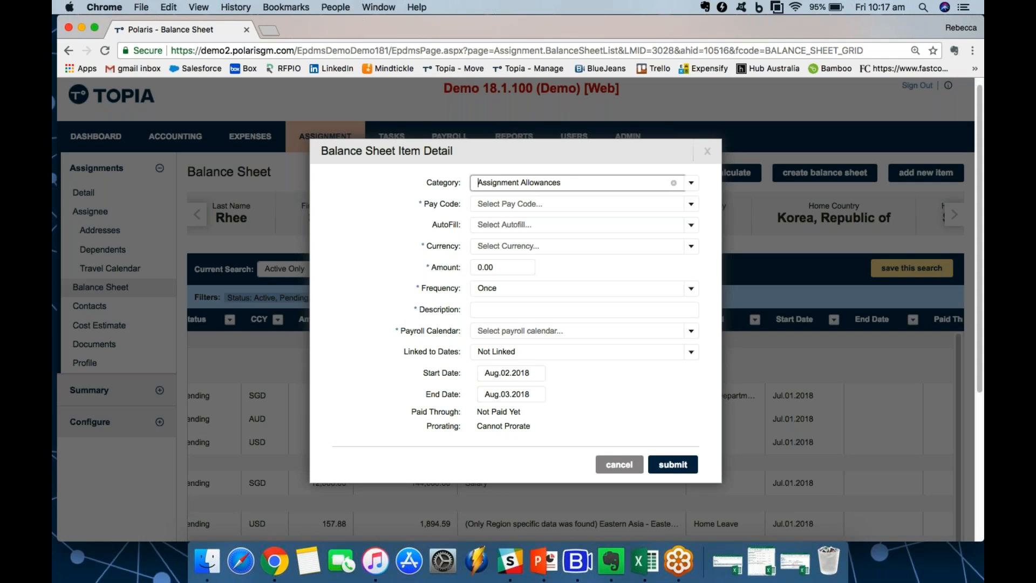
mouse_move(563, 220)
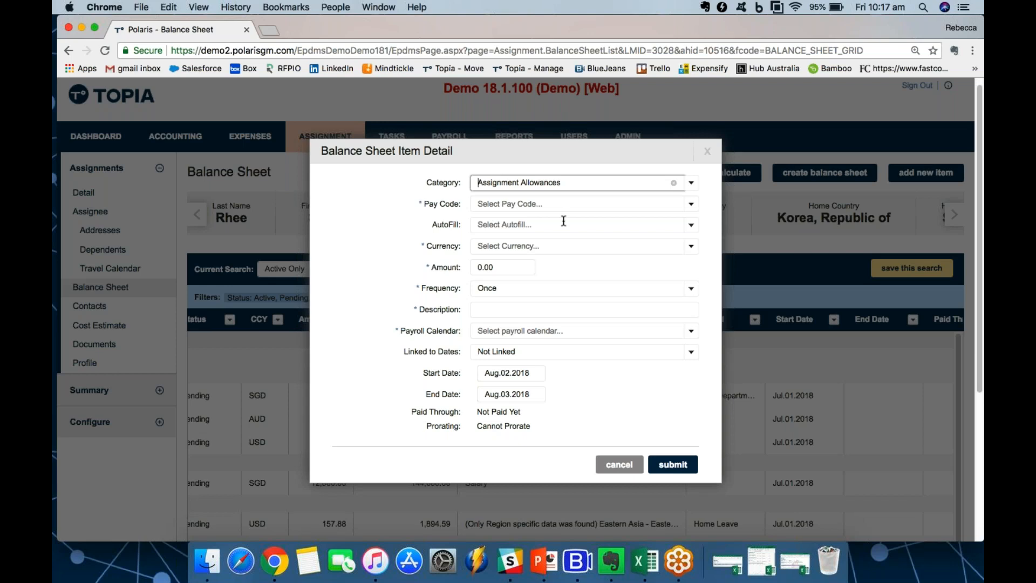
mouse_move(619, 464)
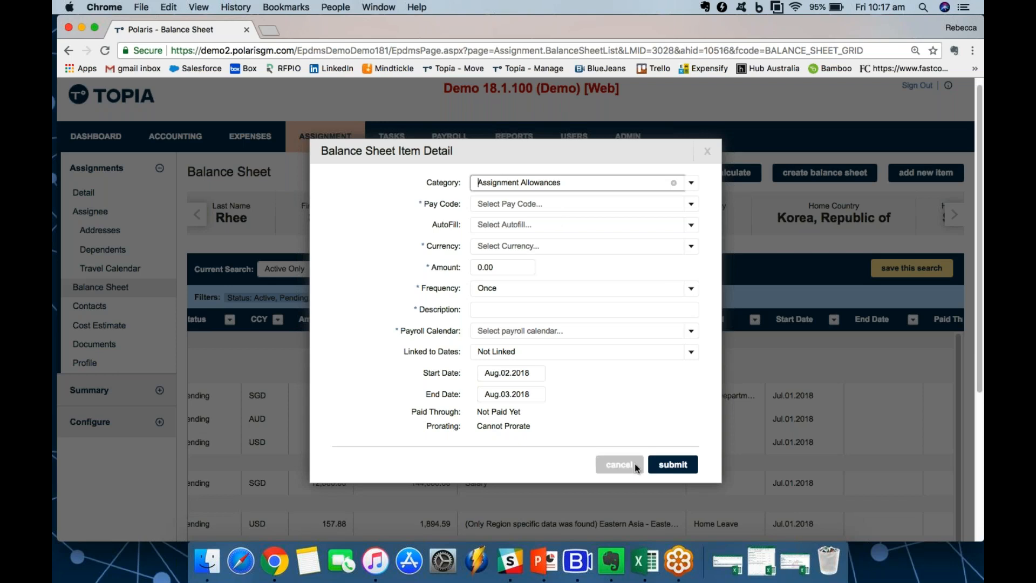
click(619, 464)
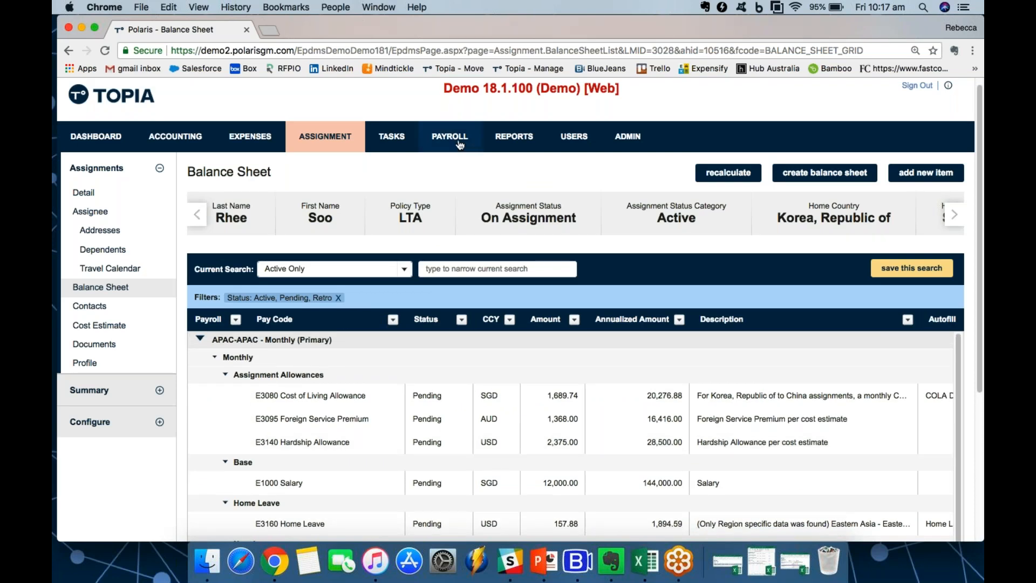
- Show the Search Payrolls grid under Configure listing Americas, APAC, EMEA, USA and Australia
click(450, 139)
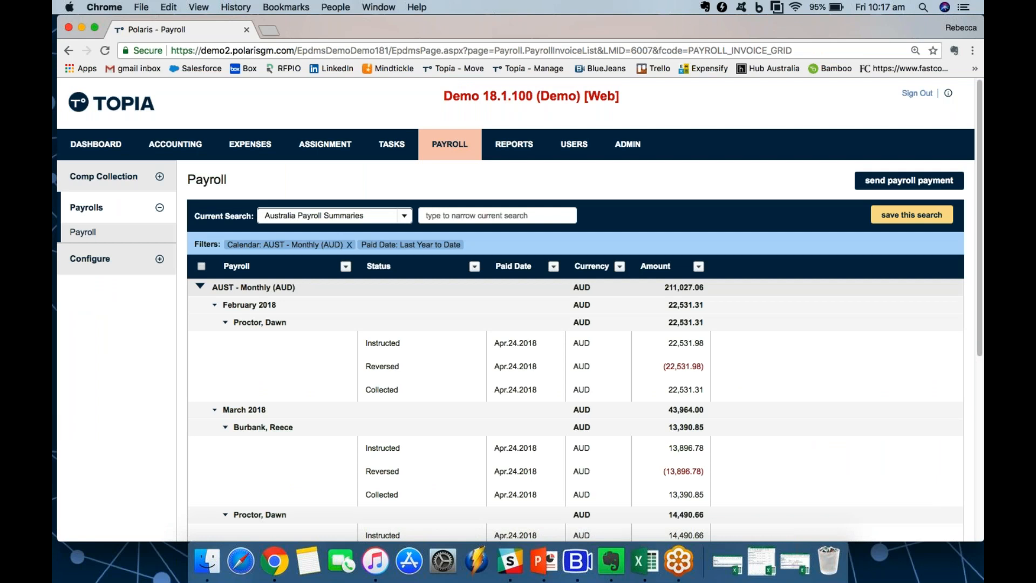
click(89, 258)
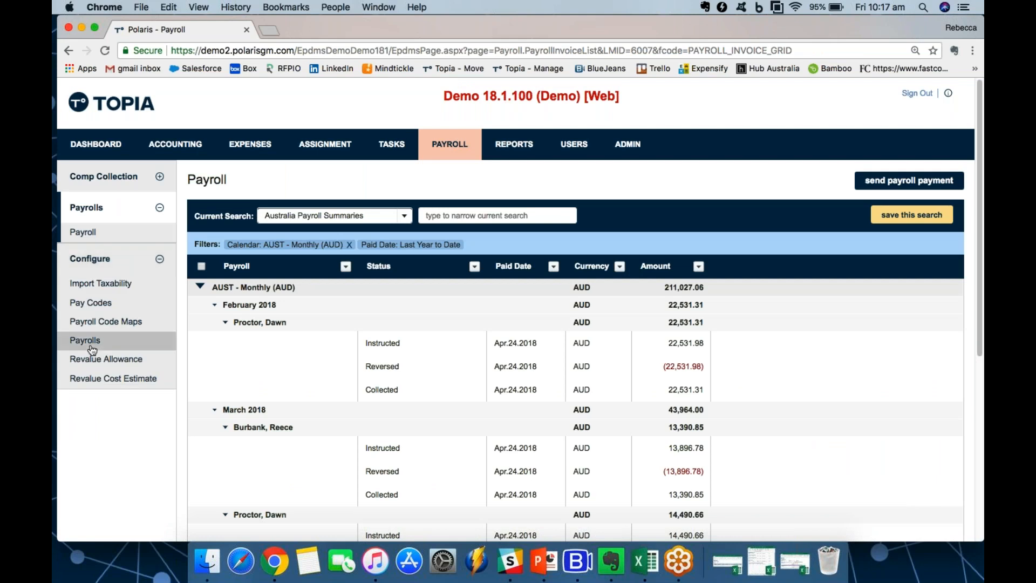
click(84, 339)
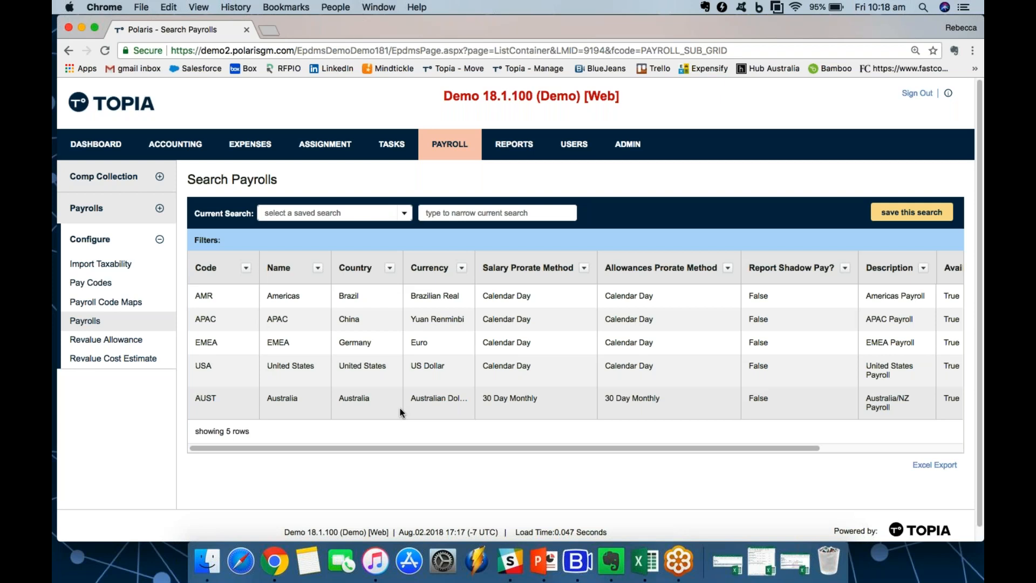
- View the Australia monthly pay calendar, then load the recent Payroll Australia task from the dashboard
right_click(353, 398)
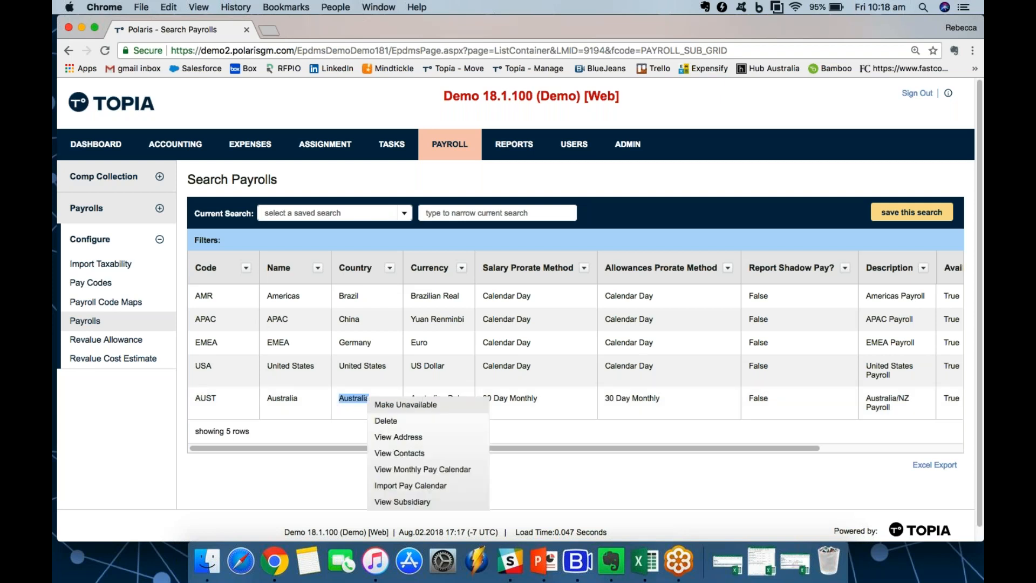
click(422, 469)
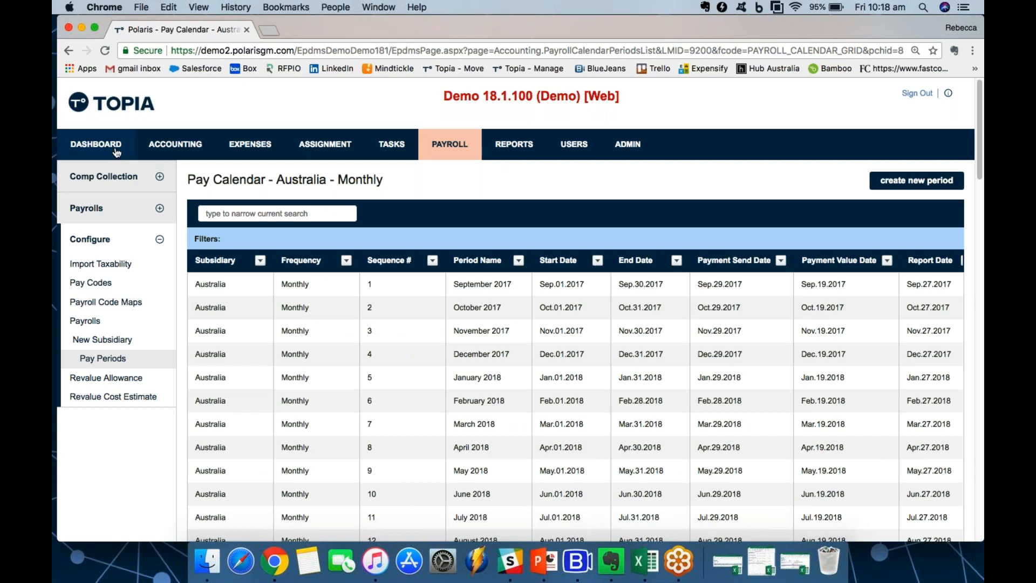
click(96, 144)
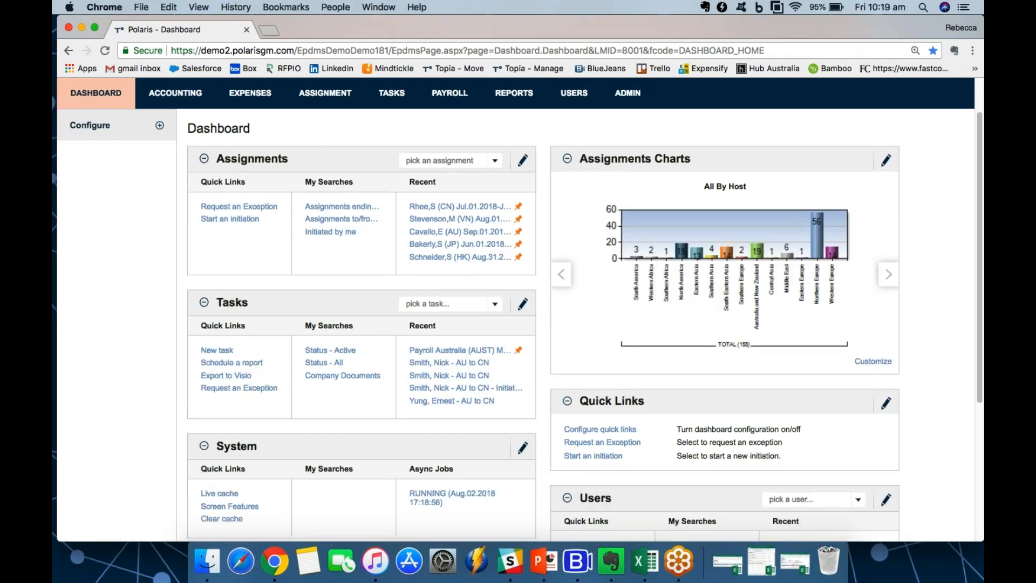
click(456, 350)
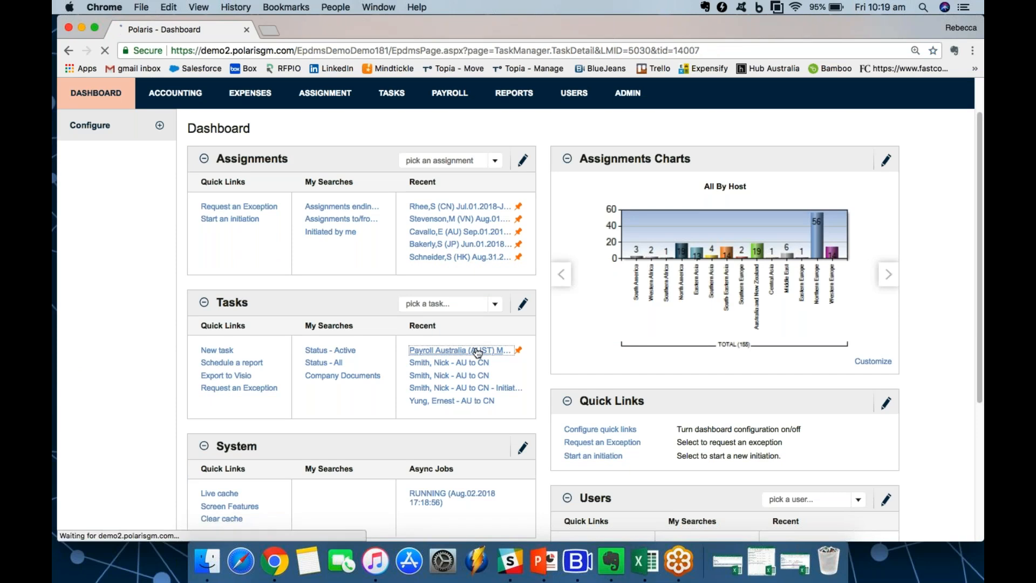
- Review the completed Payroll Australia (AUST) MO – March 2018 task and its document list
click(459, 350)
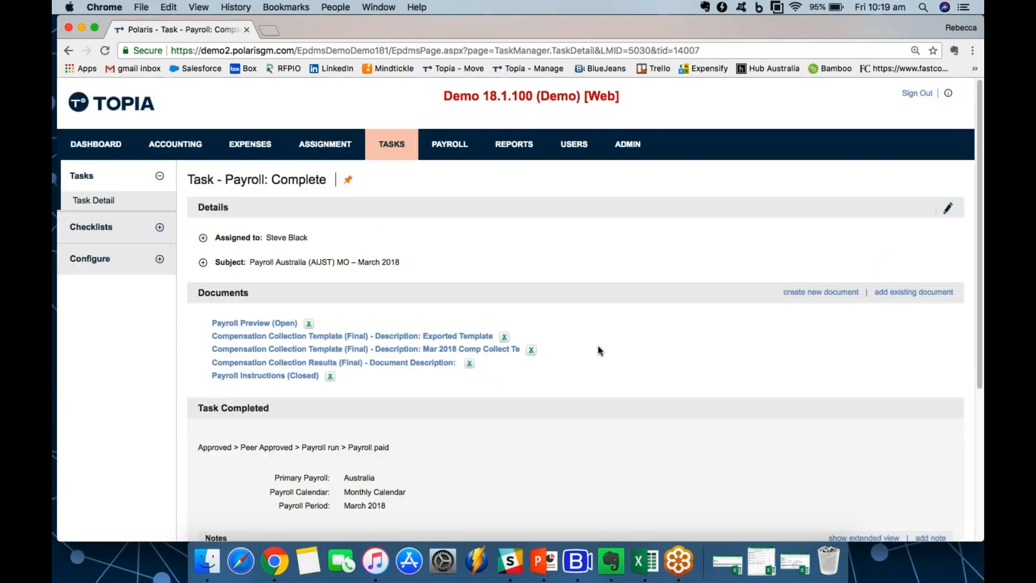
scroll(down, 3)
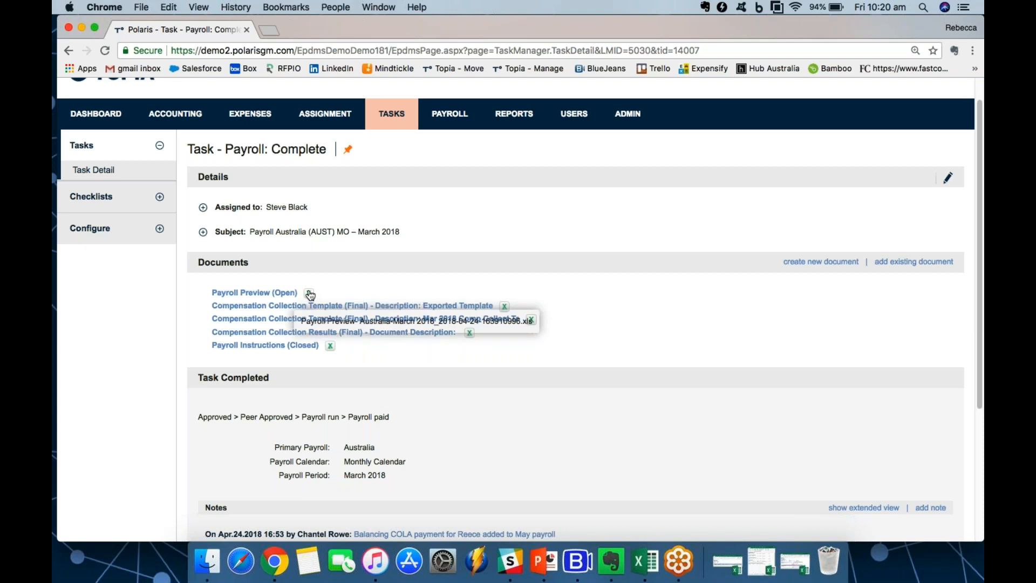
mouse_move(658, 486)
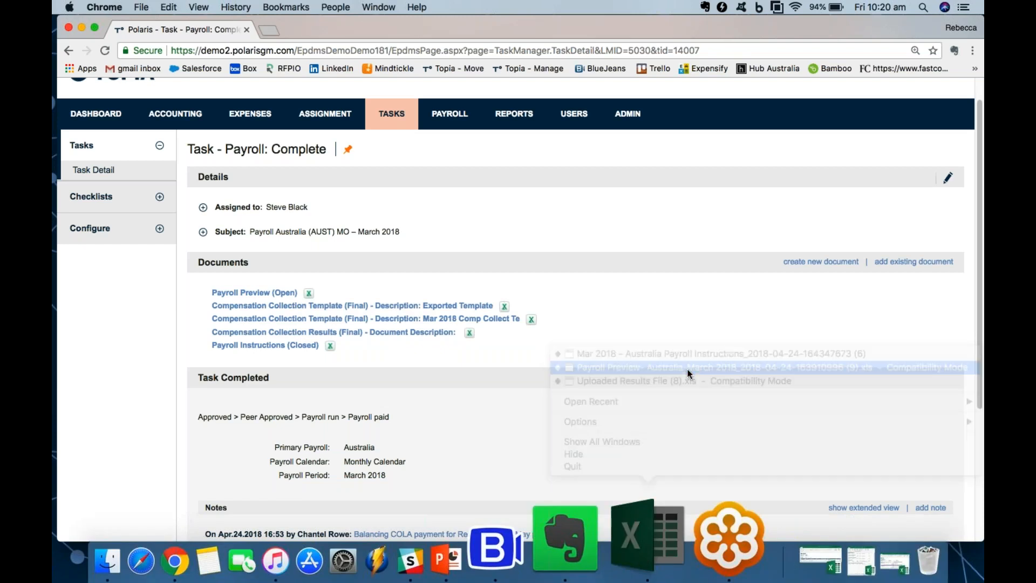
- View the Payroll Preview for Australia, March 2018 workbook at 95% zoom with current and prior amounts
click(713, 367)
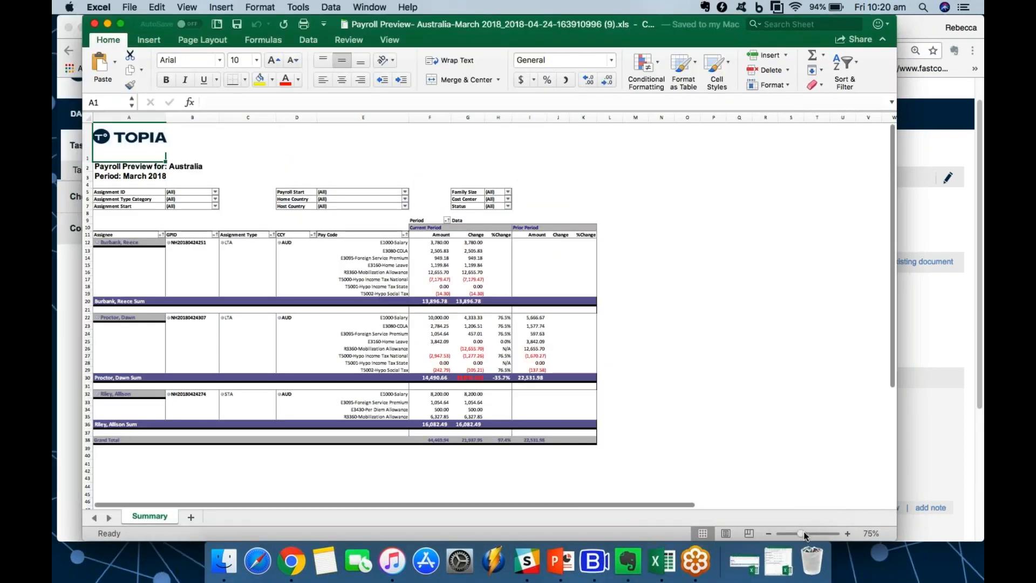
drag(800, 534, 805, 533)
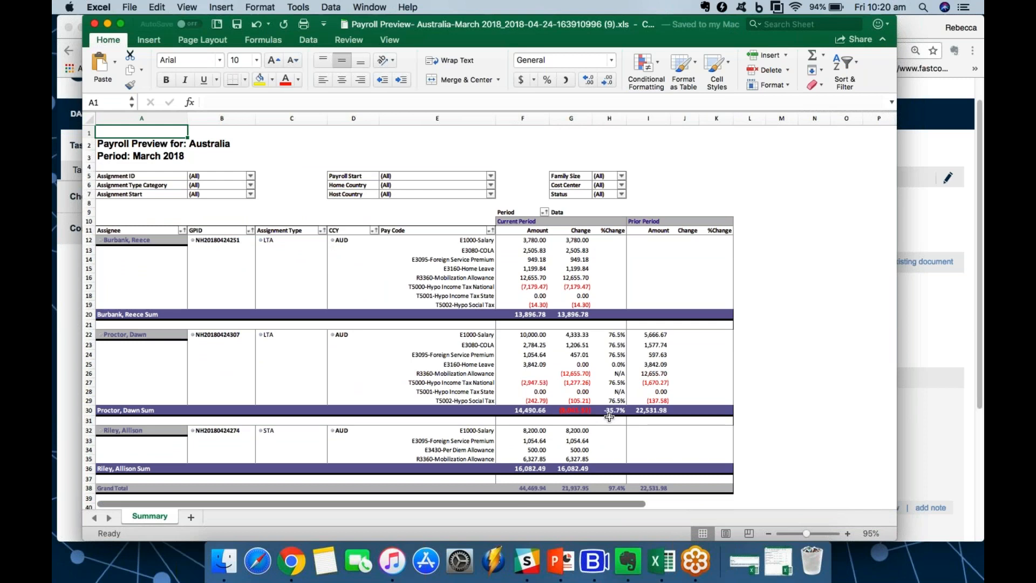
mouse_move(674, 194)
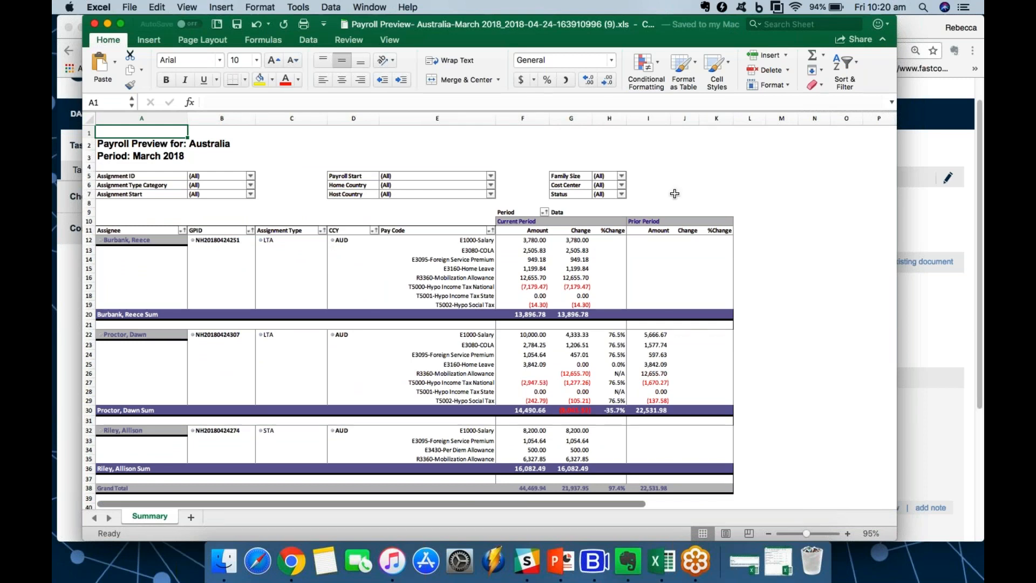
mouse_move(719, 265)
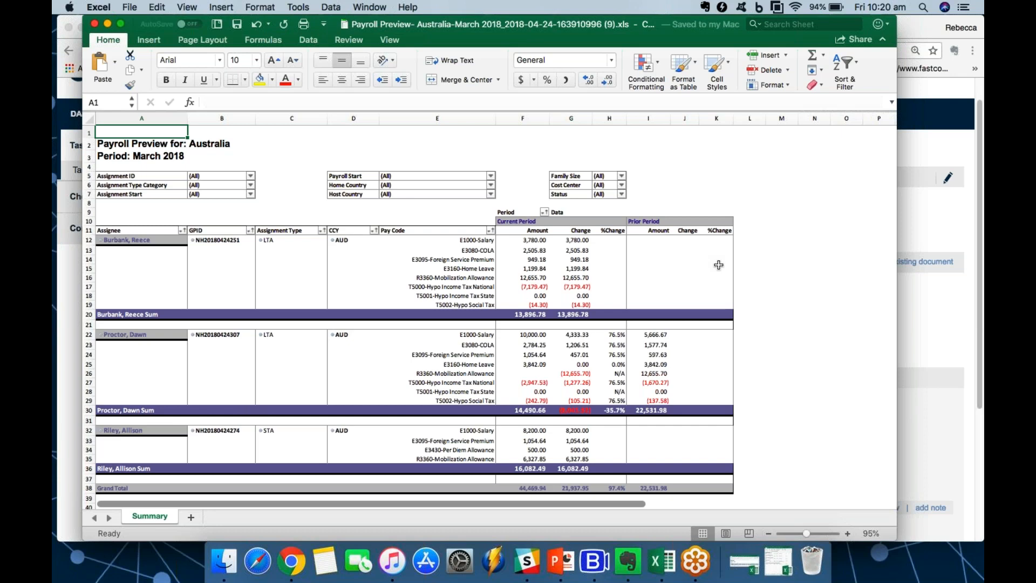
mouse_move(711, 273)
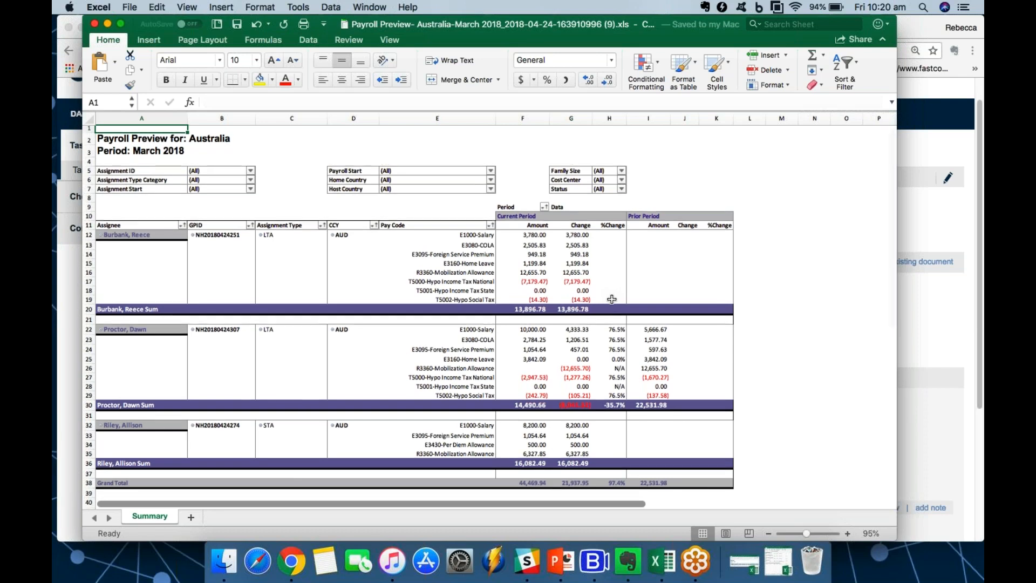
scroll(down, 3)
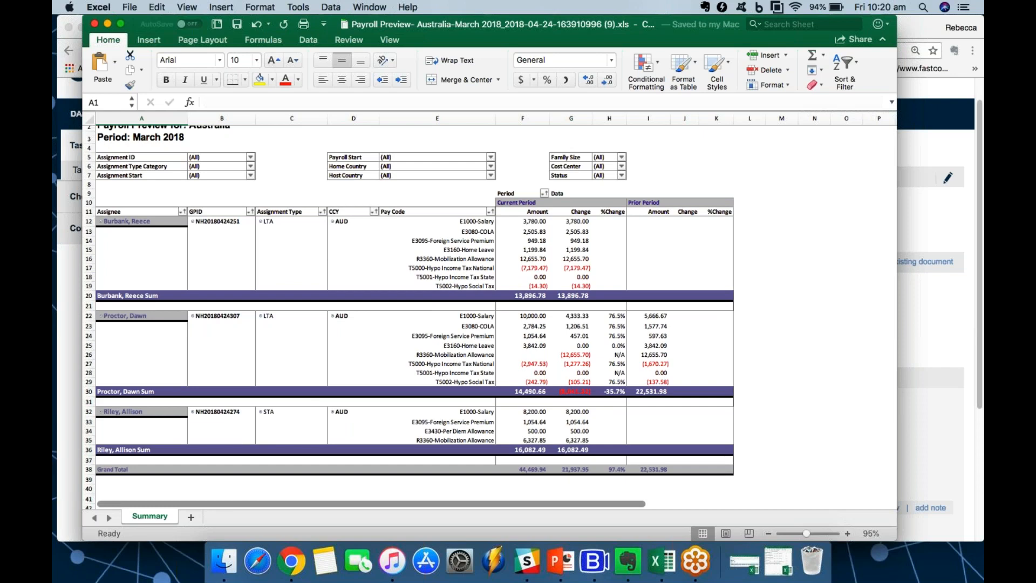
mouse_move(370, 371)
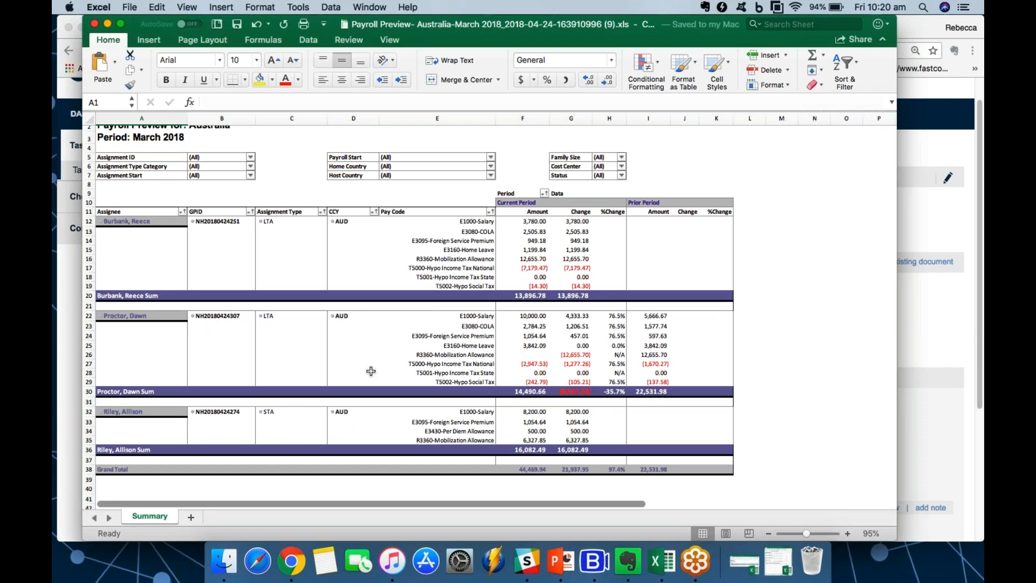
mouse_move(370, 371)
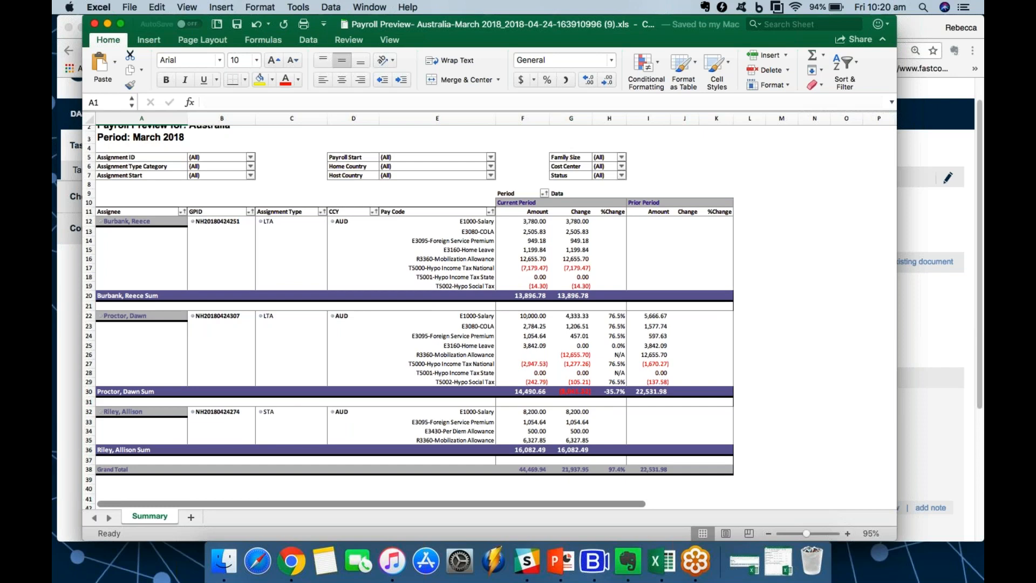
mouse_move(603, 336)
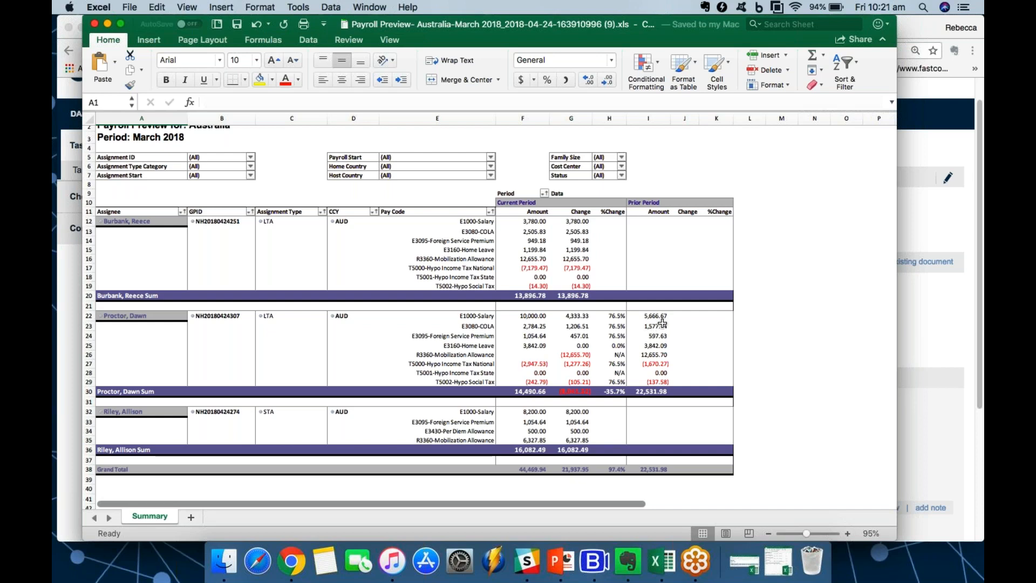
mouse_move(662, 323)
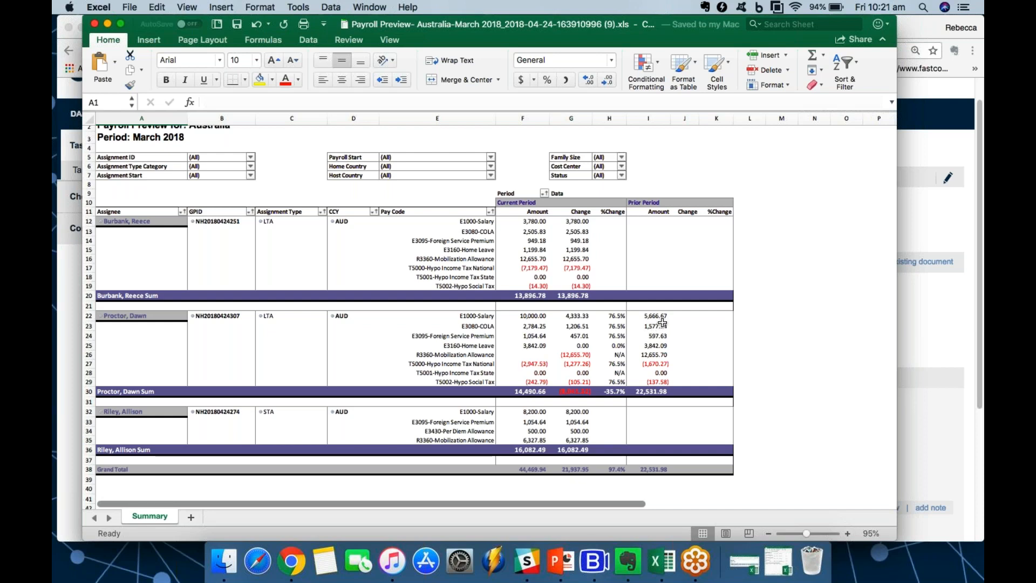
mouse_move(524, 321)
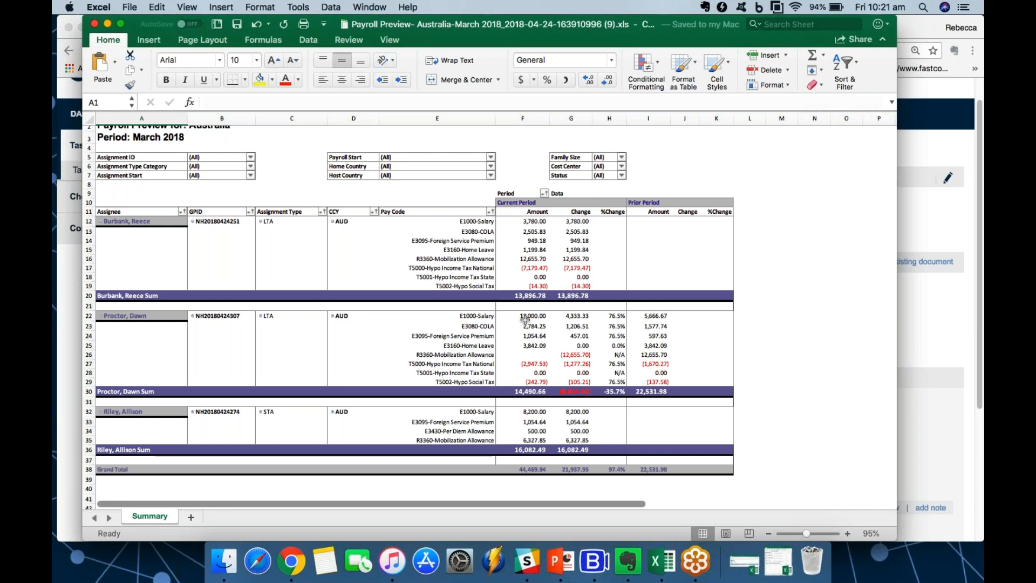
mouse_move(618, 349)
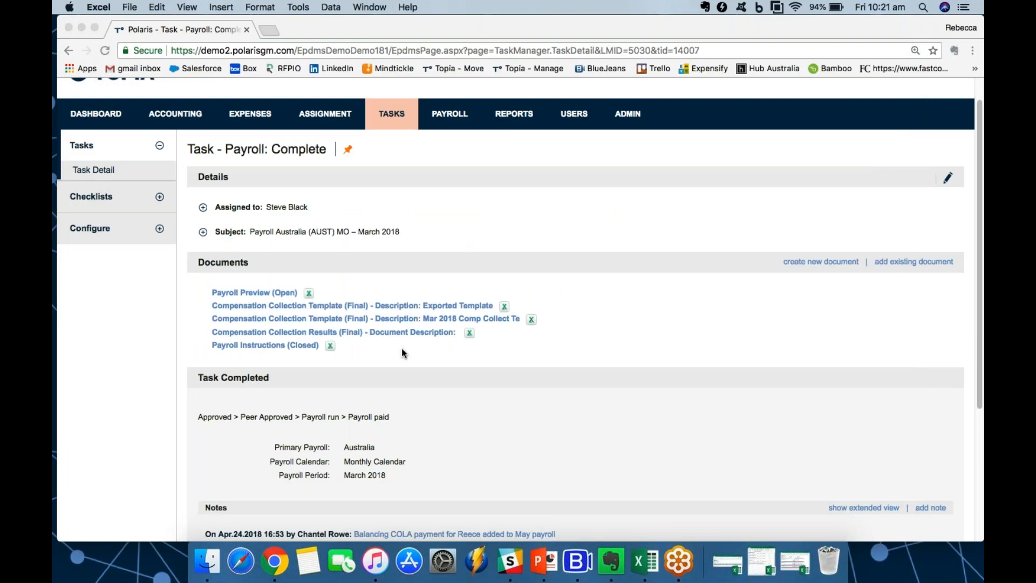
- Scroll the completed Australia March 2018 task page showing documents and Payroll paid status
scroll(down, 3)
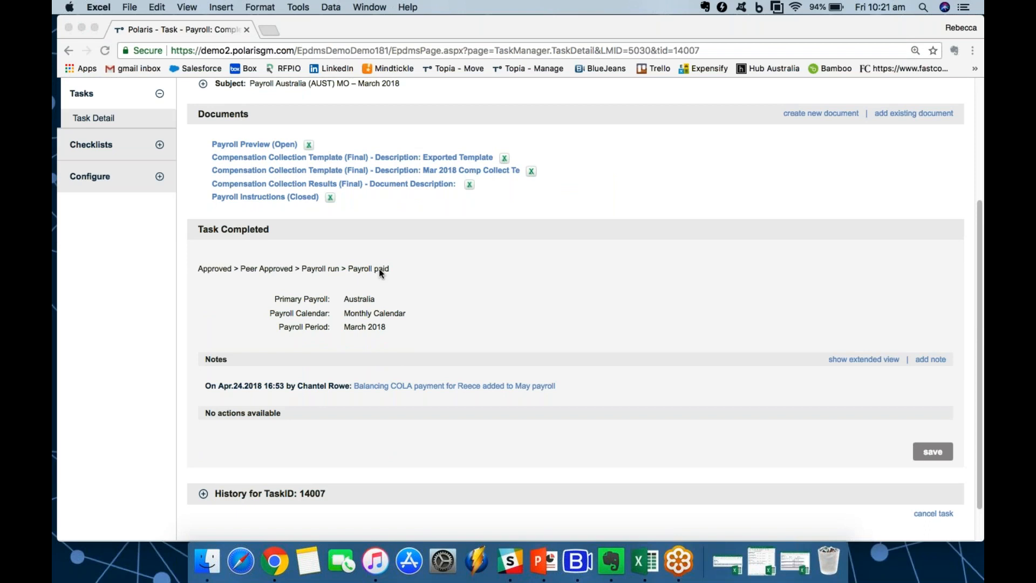
scroll(up, 3)
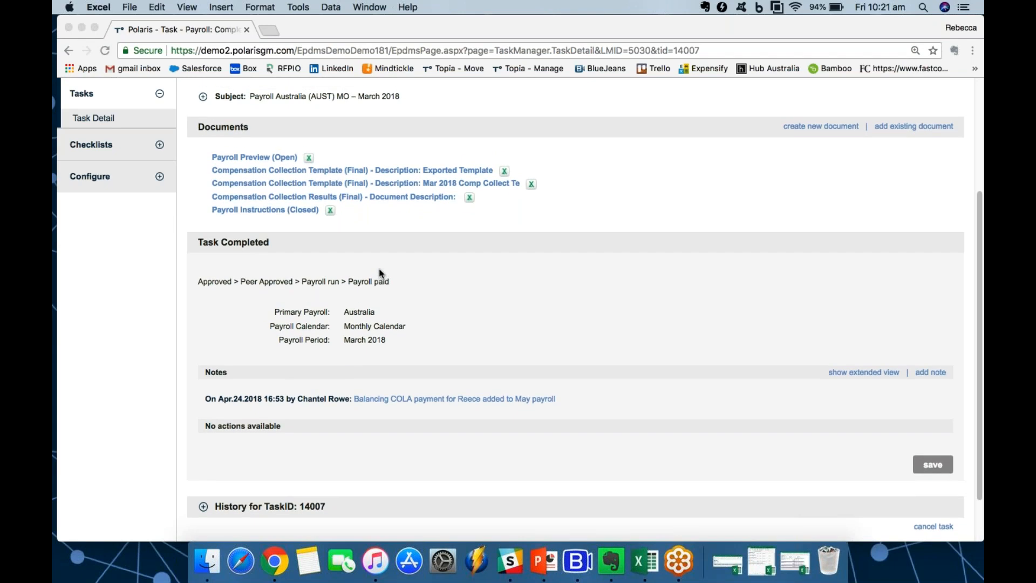
scroll(down, 3)
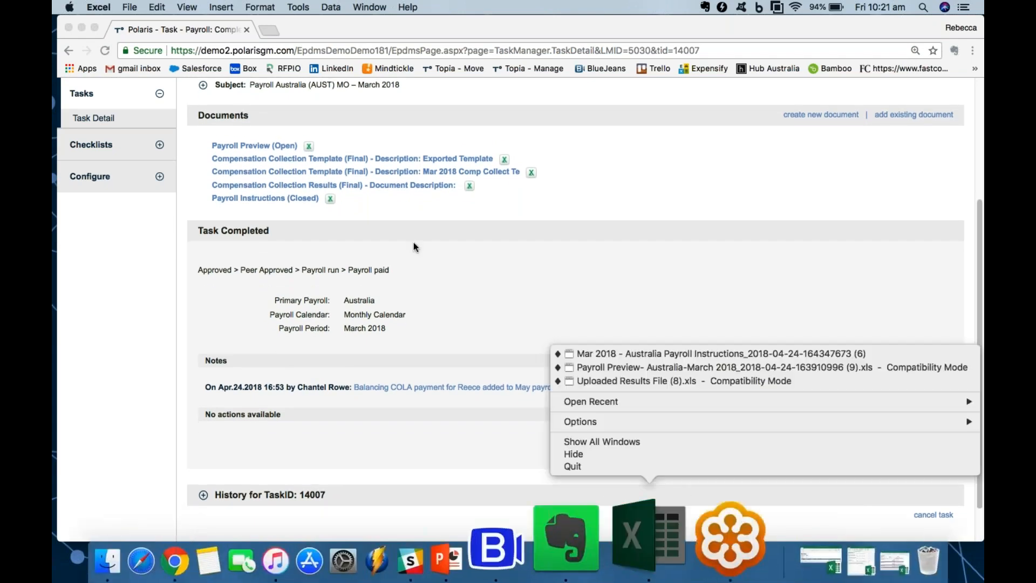
mouse_move(680, 380)
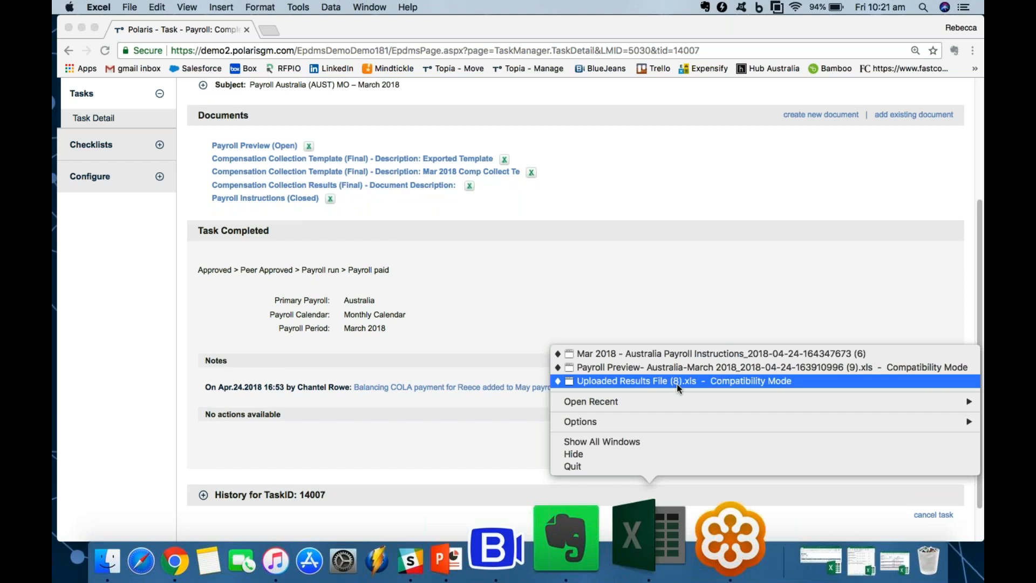
- Review the March 2018 Payroll Instructions workbook, enlarged, scanning pay codes totalling 44,469.94
click(718, 354)
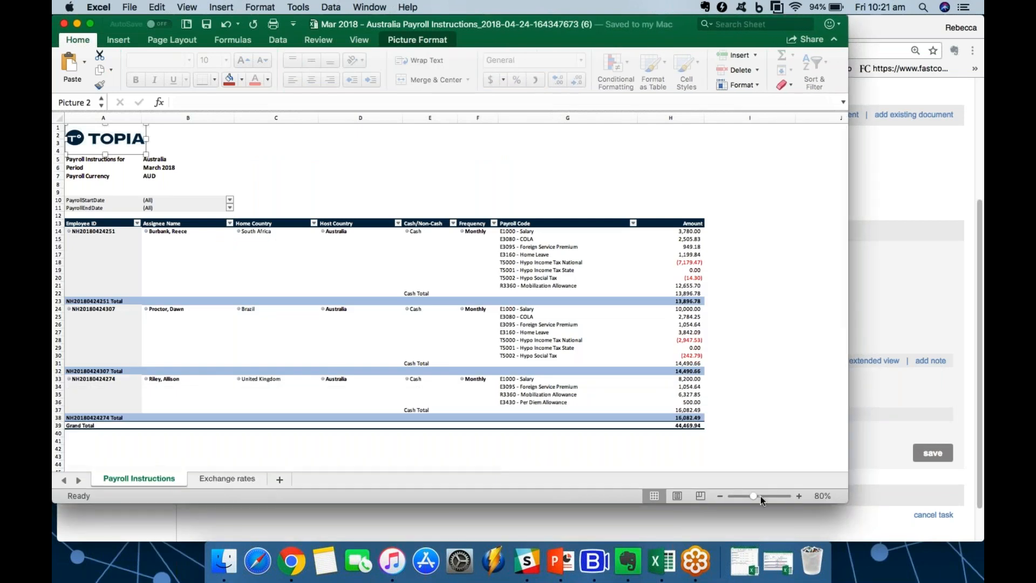
drag(752, 495, 760, 496)
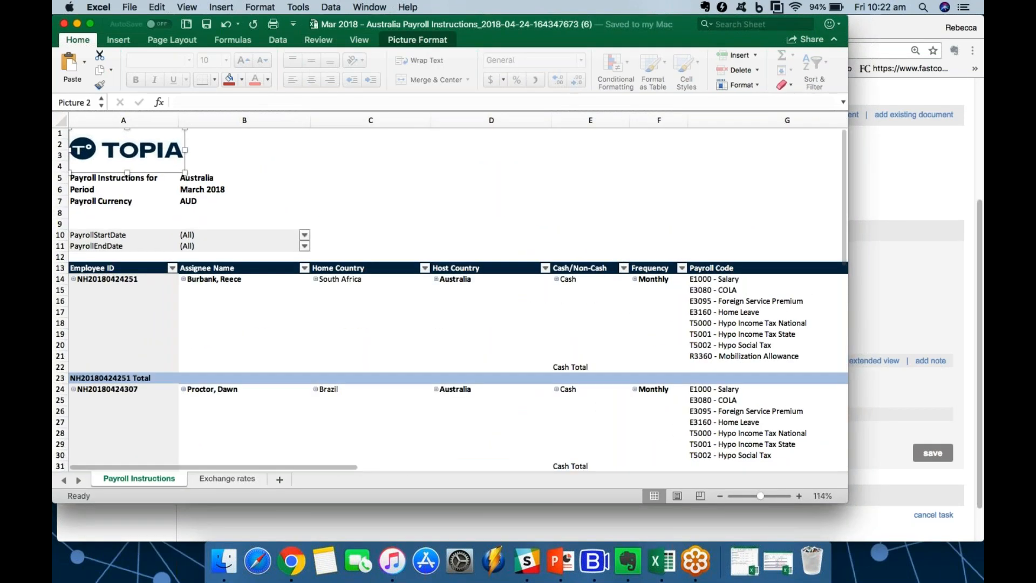
scroll(right, 3)
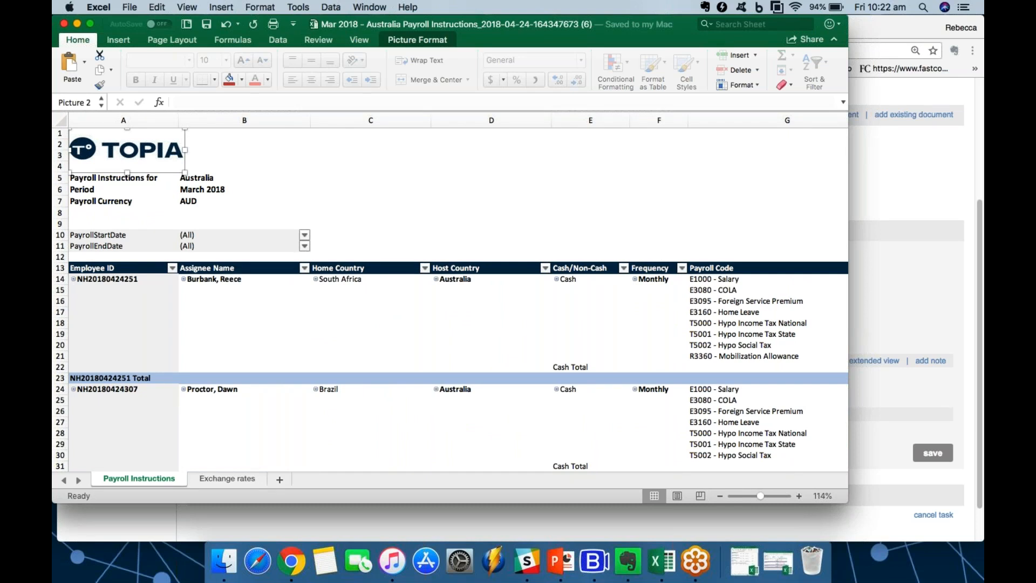
scroll(right, 3)
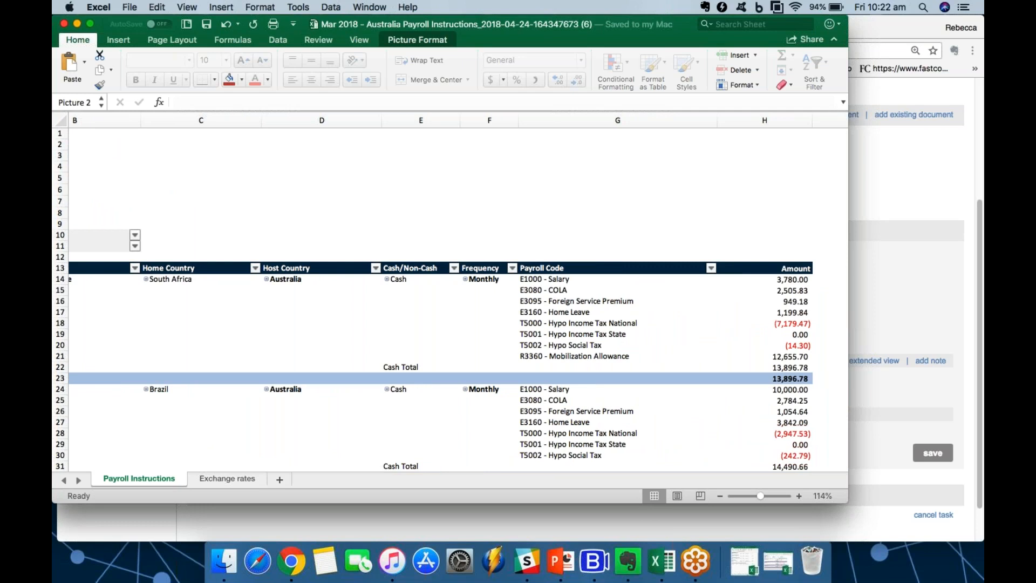
scroll(left, 3)
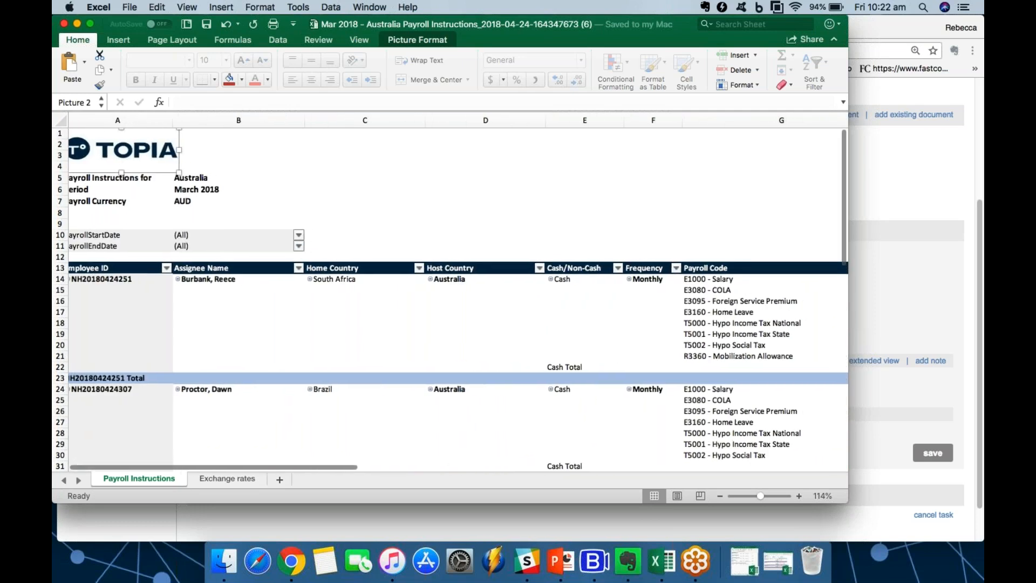
scroll(right, 3)
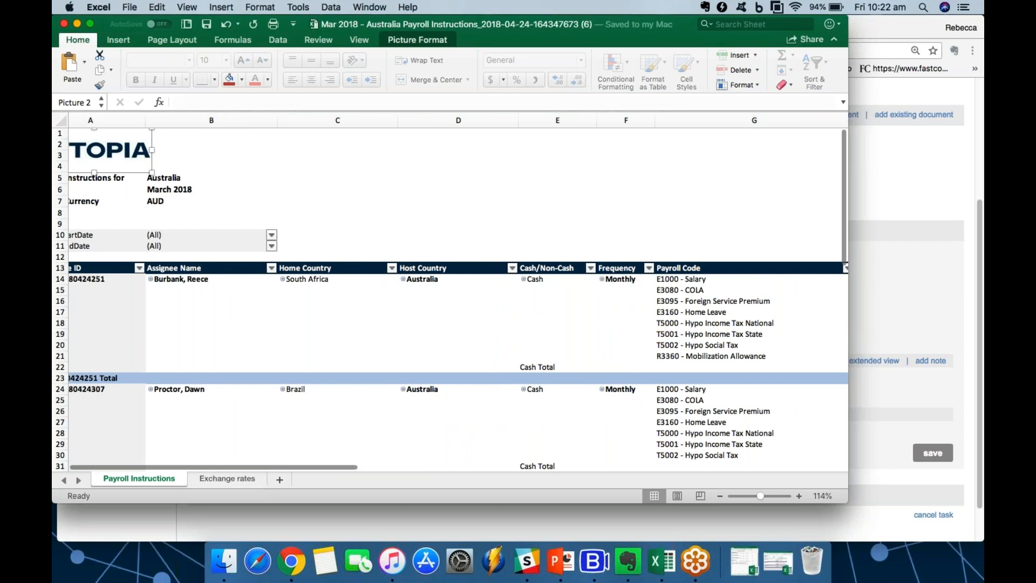
scroll(down, 3)
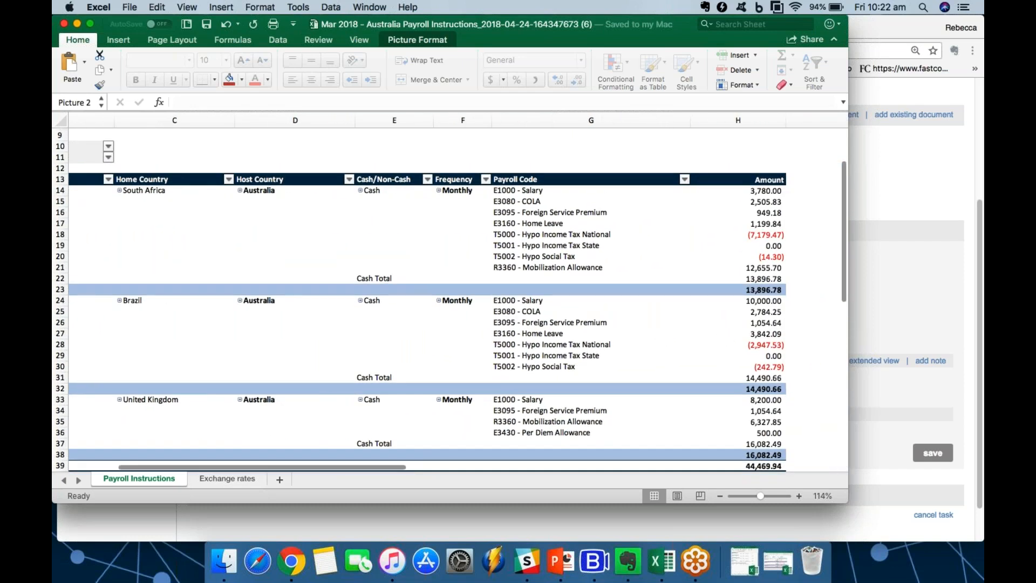
scroll(down, 3)
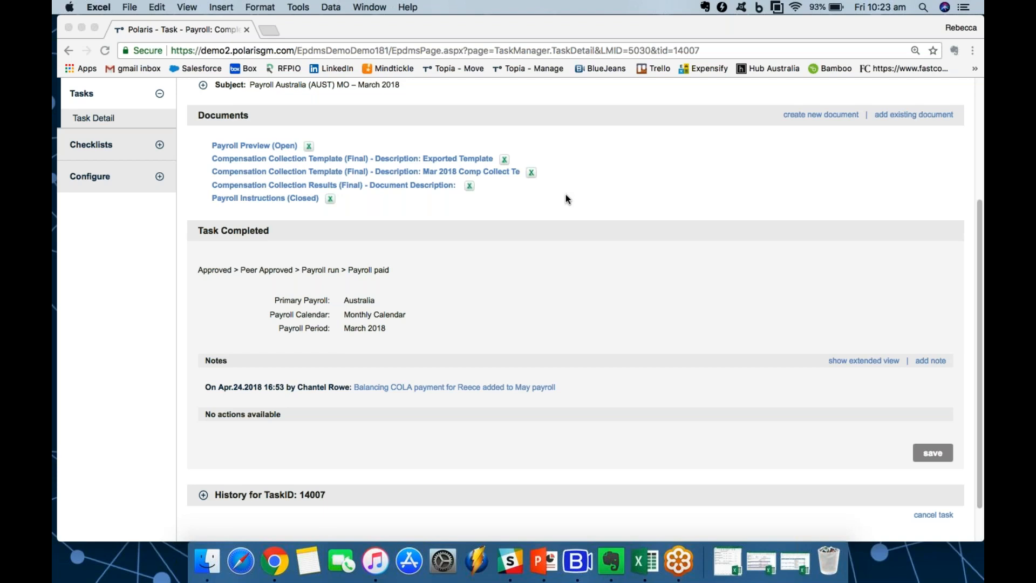
mouse_move(536, 228)
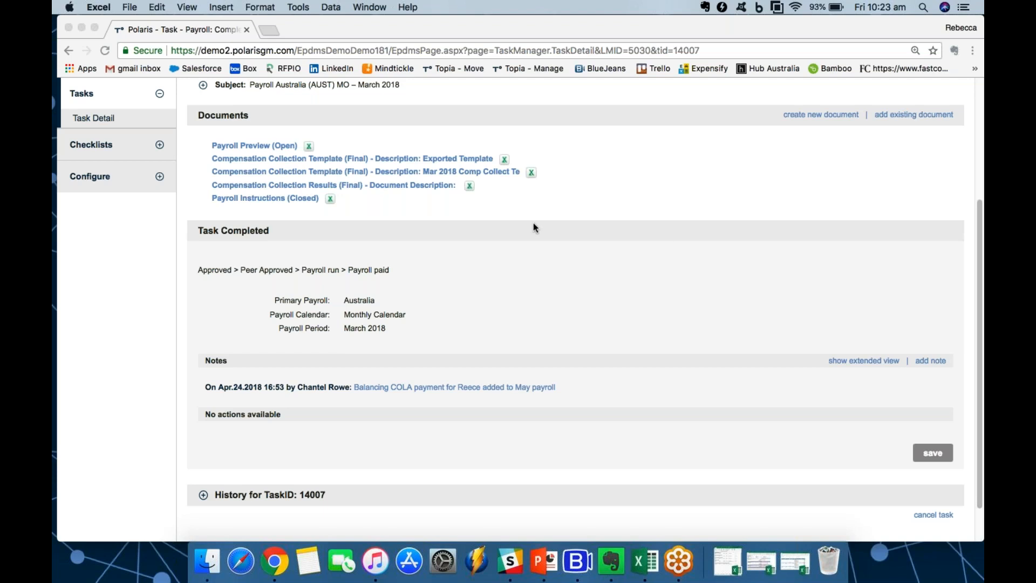
mouse_move(621, 512)
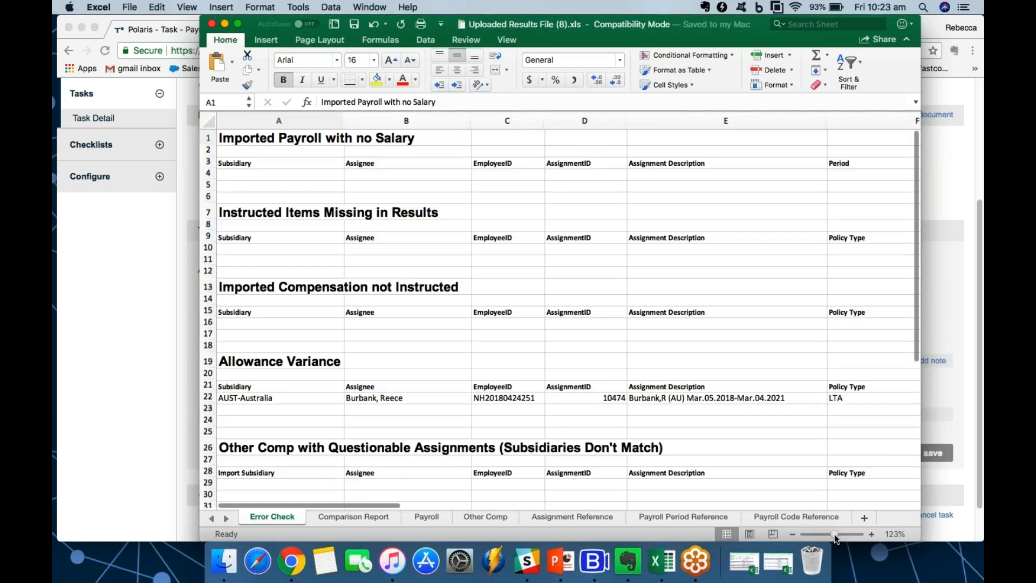
- Review the Error Check sheet, enlarged, locating the March 2018 E3080 - COLA variance of 20.19%
click(871, 534)
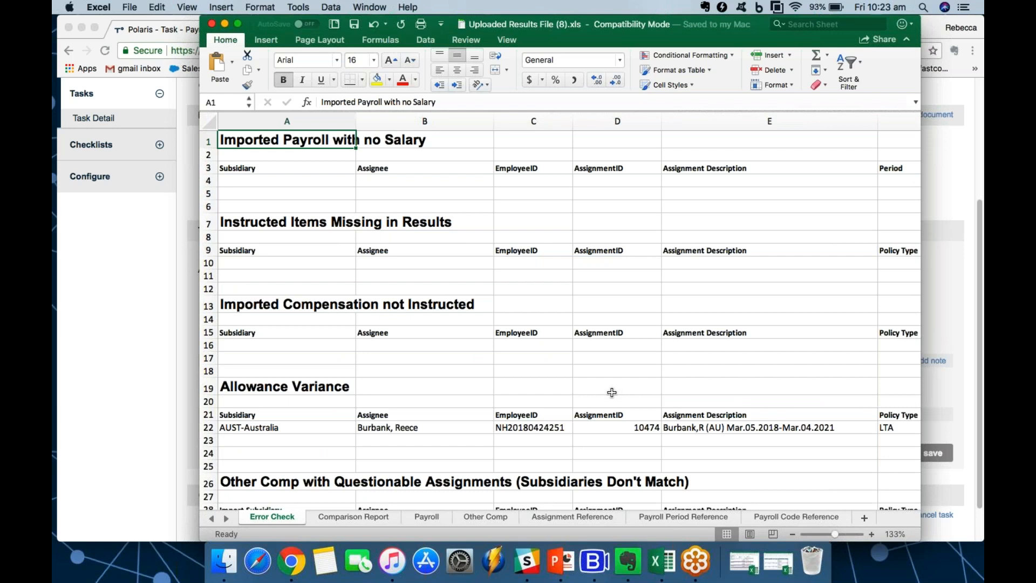
scroll(down, 3)
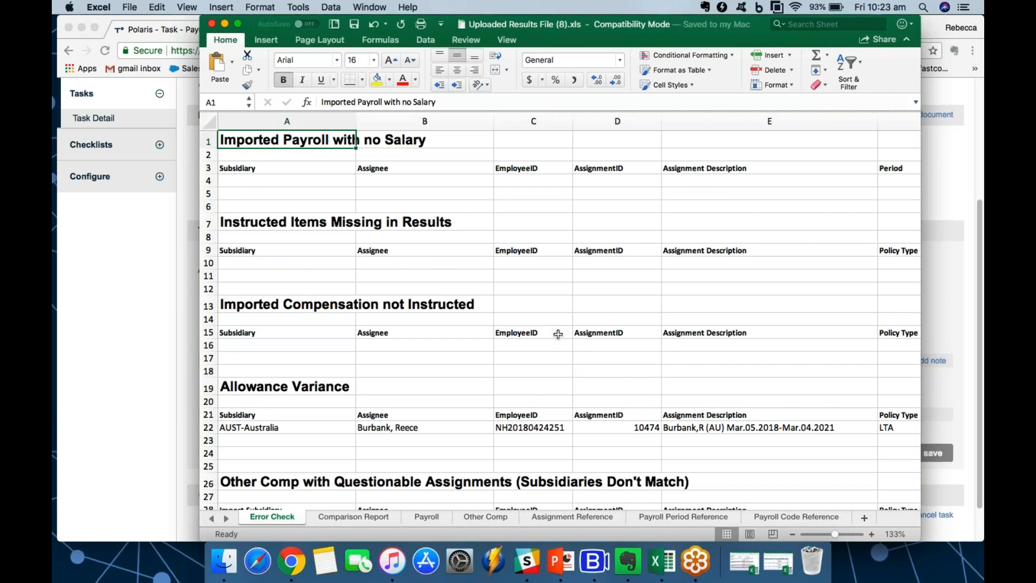
mouse_move(557, 250)
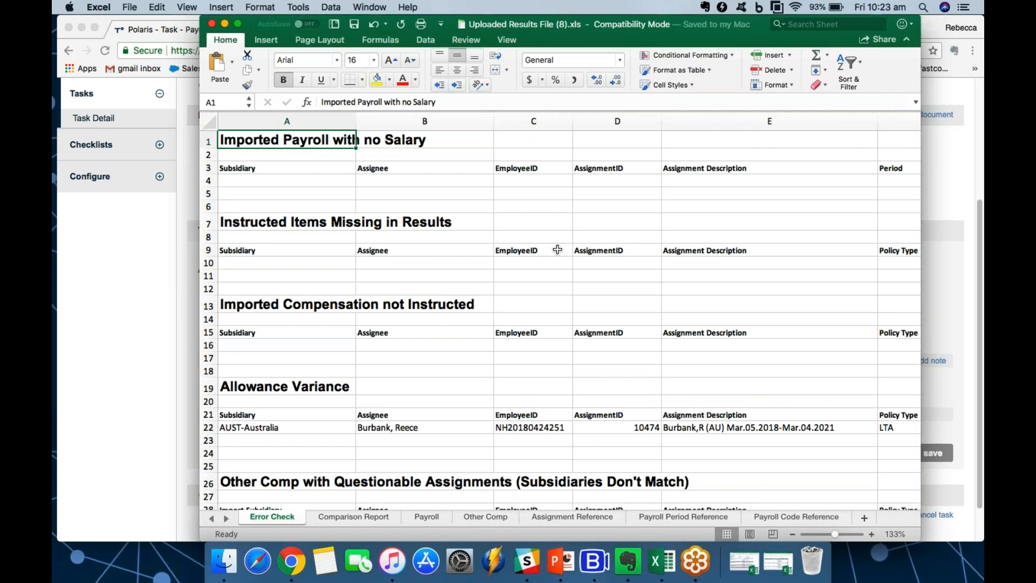
scroll(down, 3)
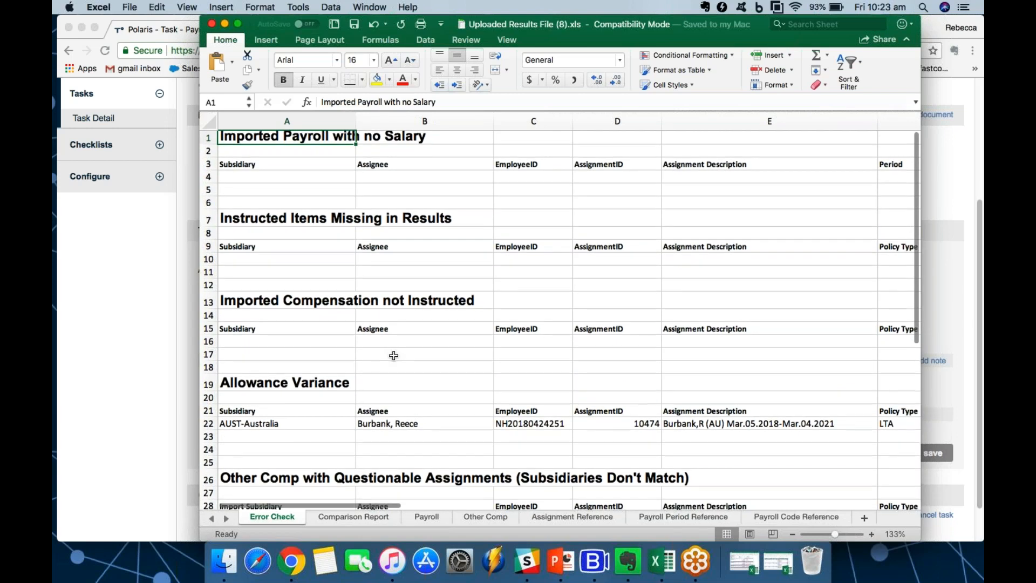
scroll(down, 3)
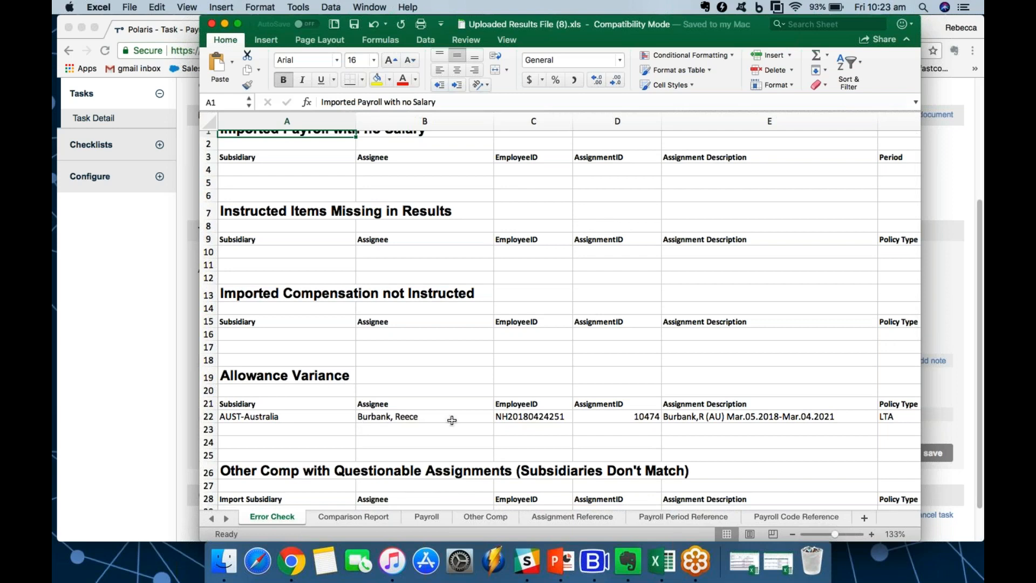
scroll(right, 3)
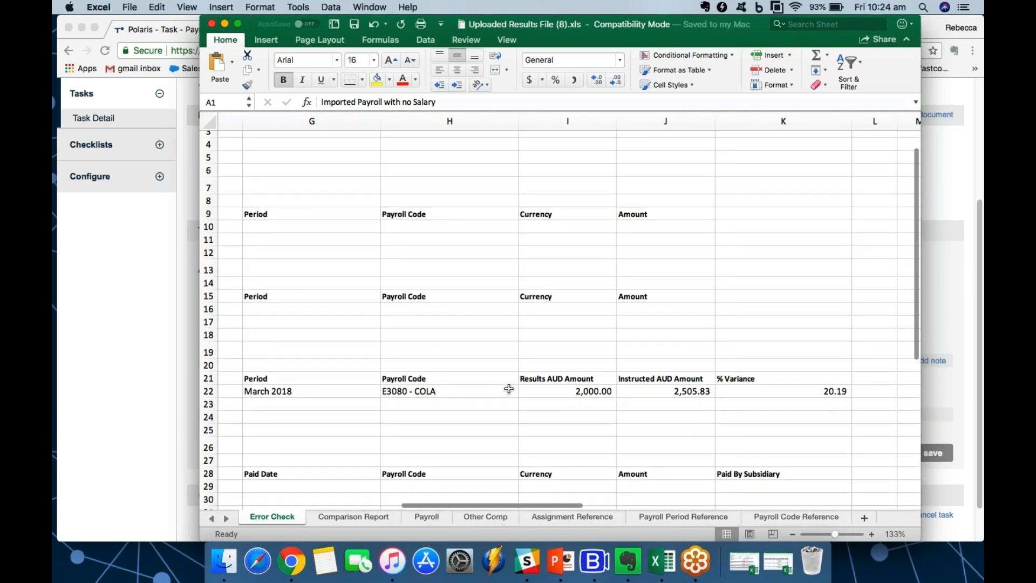
scroll(right, 3)
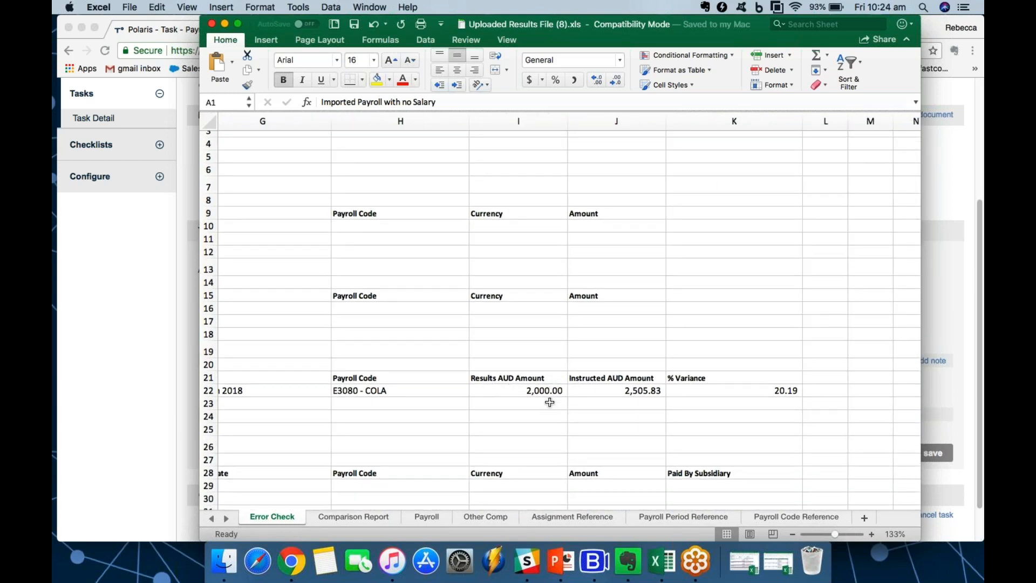
mouse_move(544, 400)
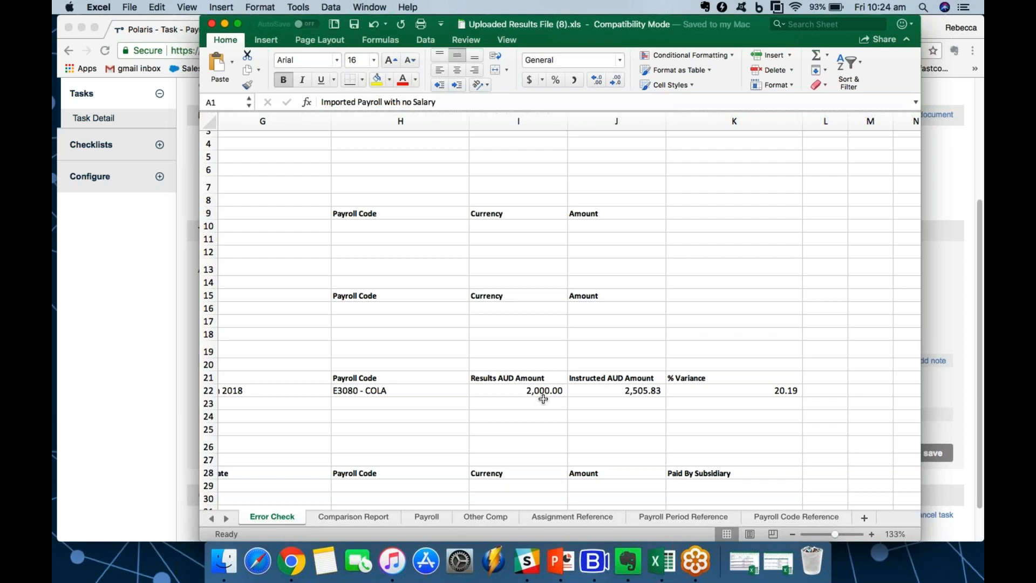
mouse_move(633, 407)
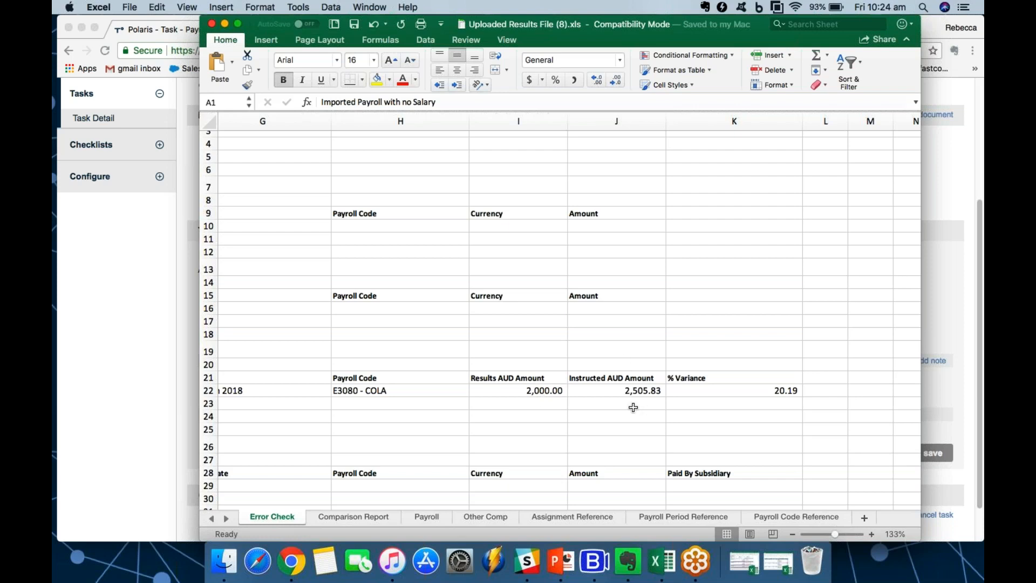
mouse_move(736, 384)
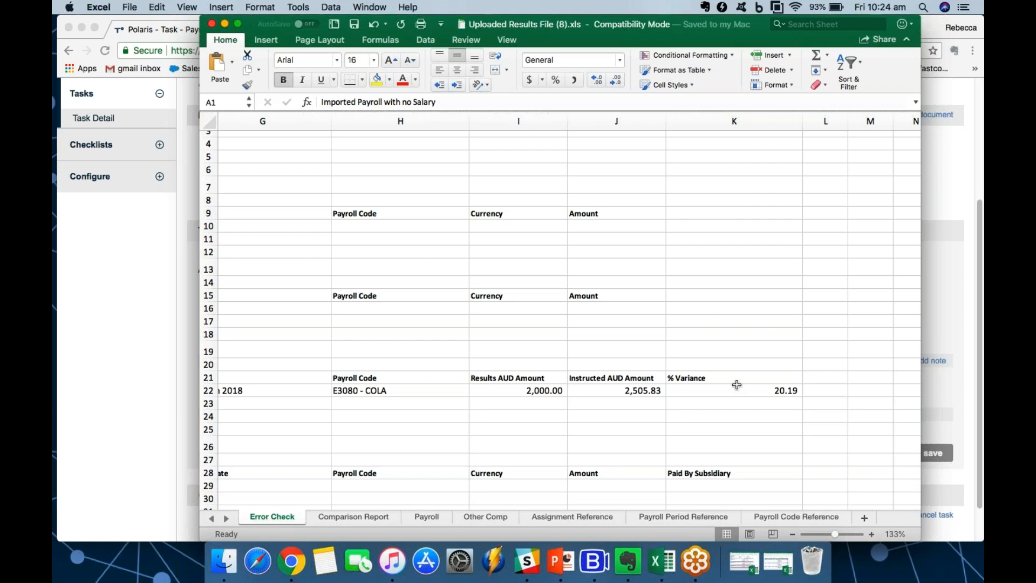
scroll(left, 3)
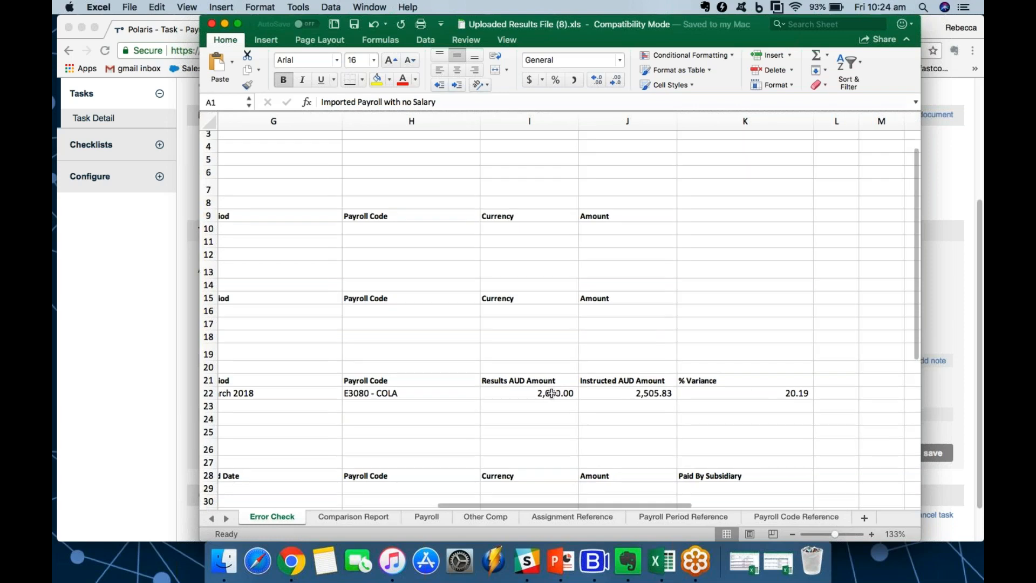
scroll(left, 3)
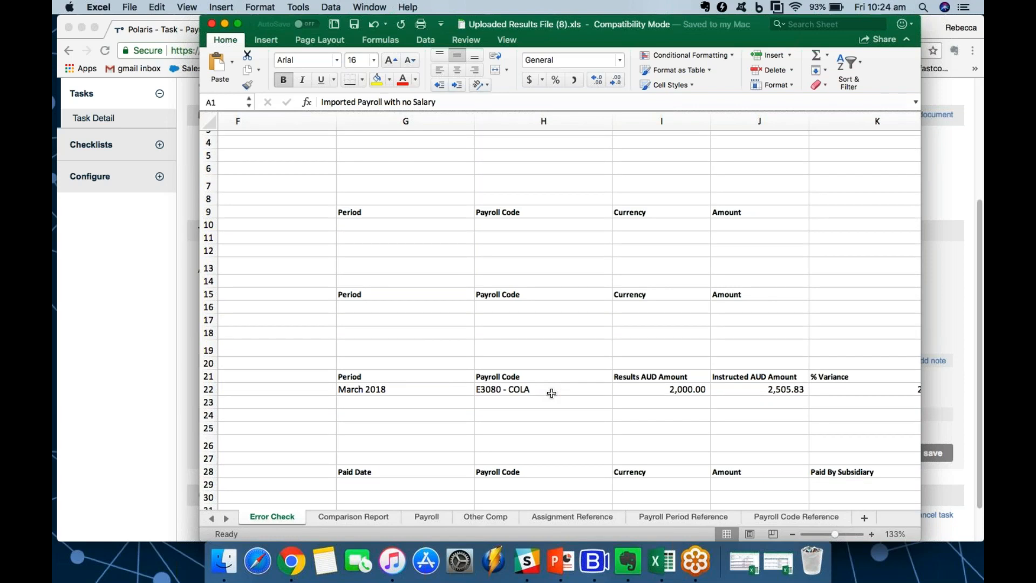
scroll(left, 3)
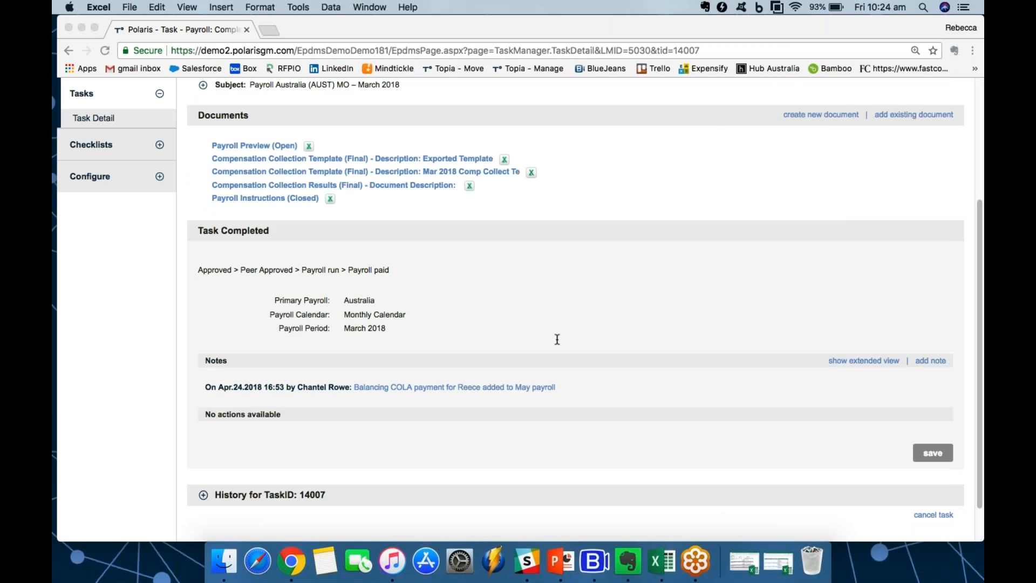
scroll(down, 3)
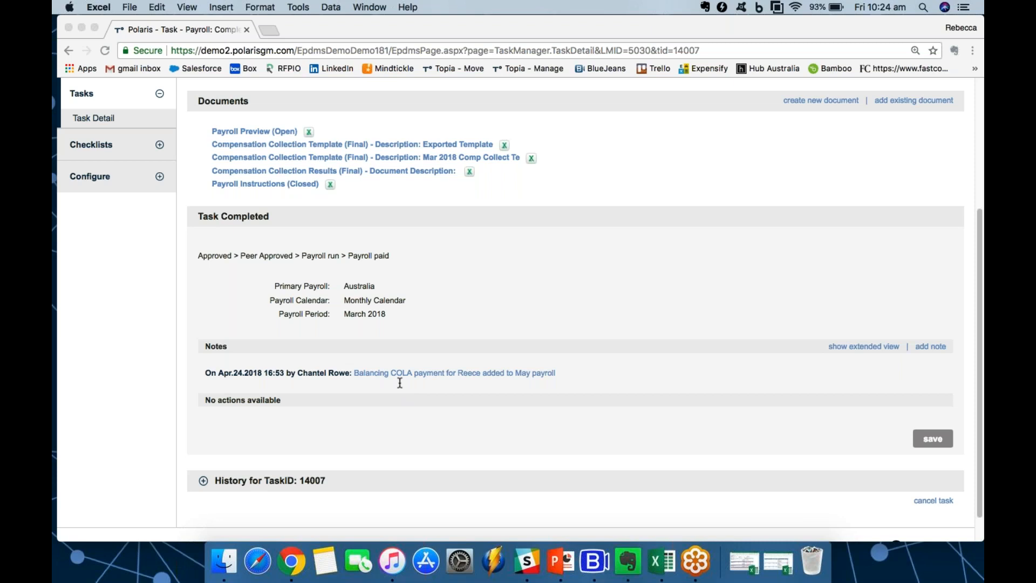
mouse_move(418, 384)
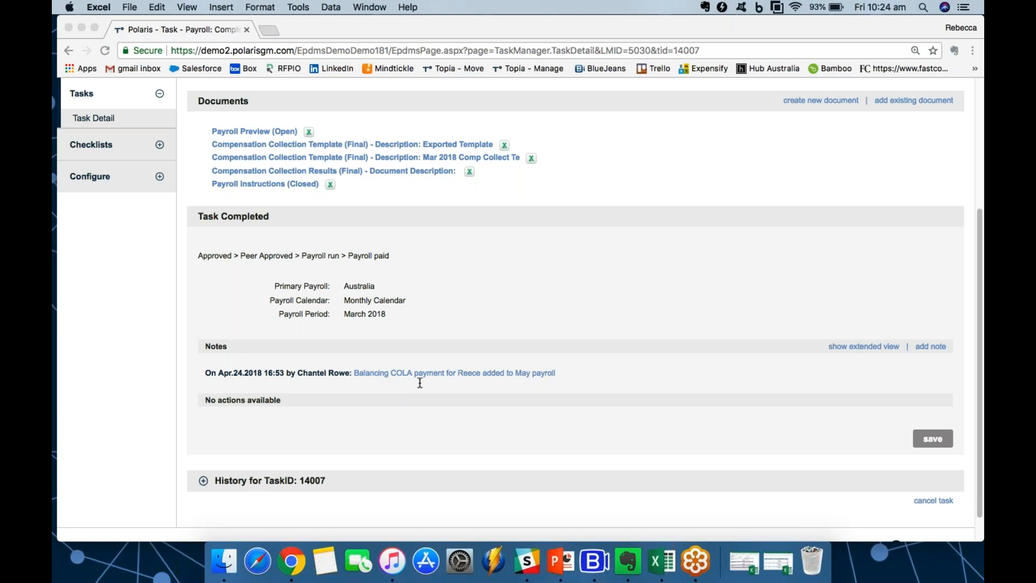
mouse_move(467, 383)
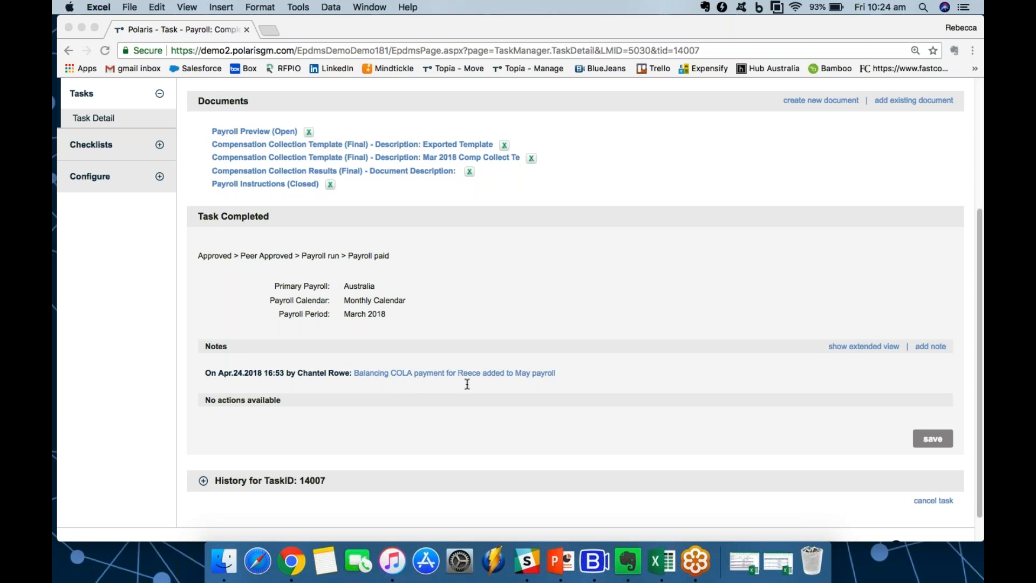
mouse_move(584, 369)
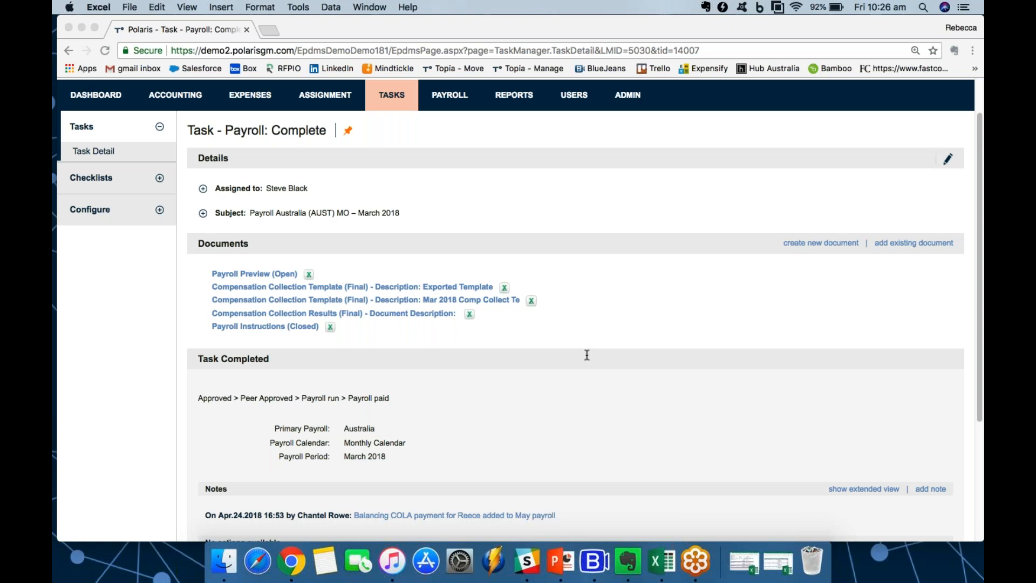
- Show the Australia Payroll Summaries grid with February and March 2018 instructed, reversed and collected amounts
scroll(down, 3)
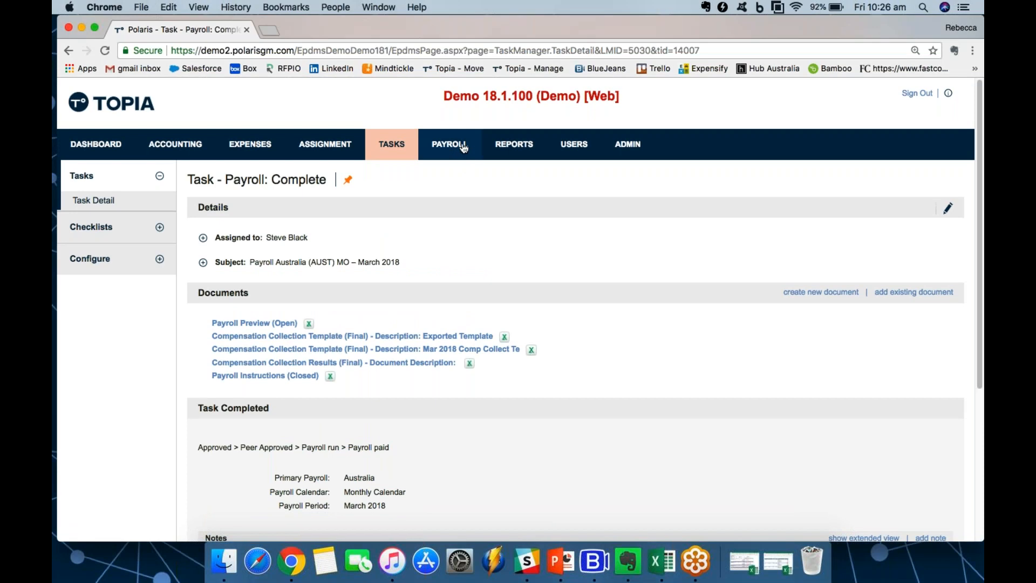
click(449, 144)
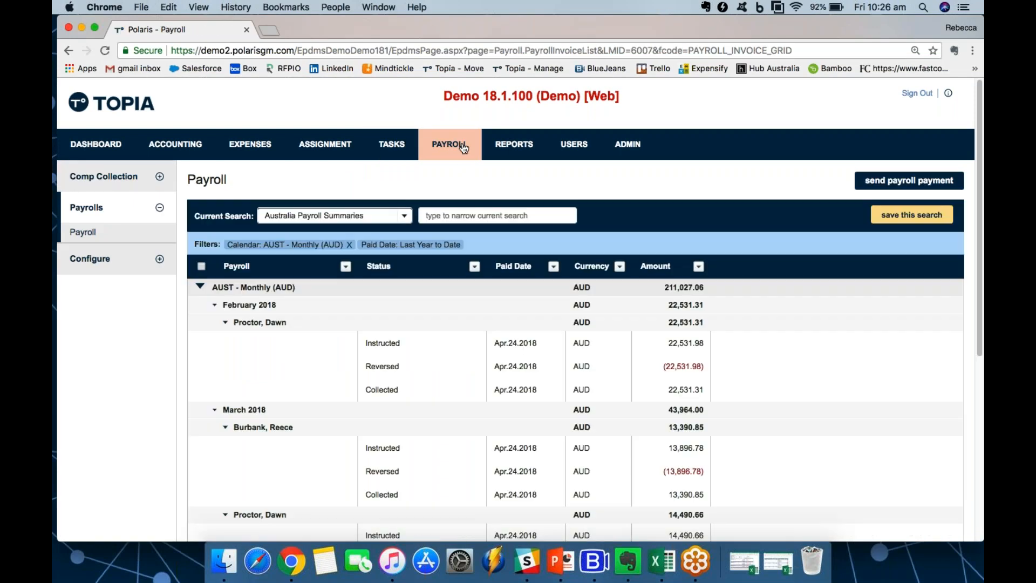
scroll(down, 3)
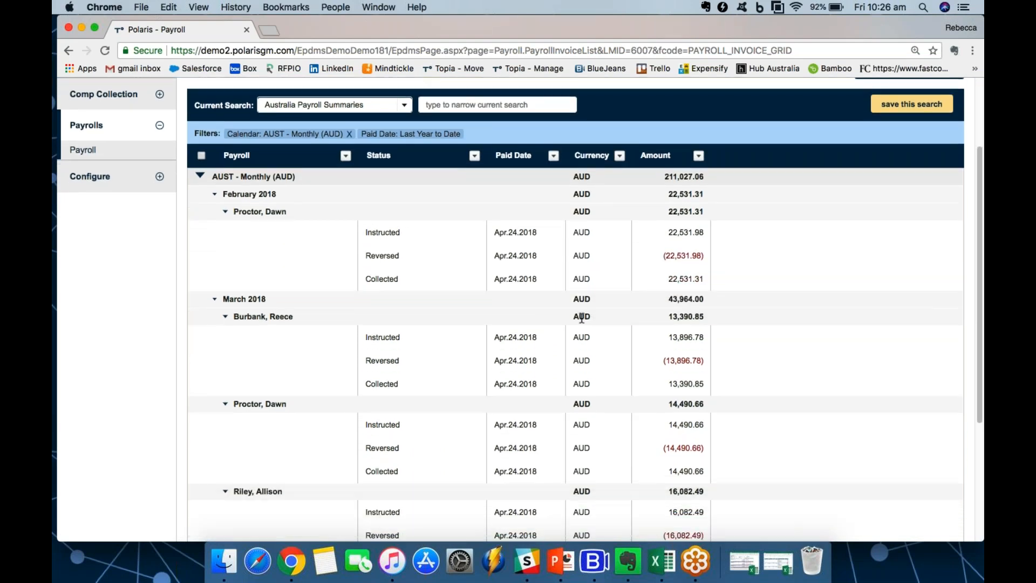
scroll(down, 3)
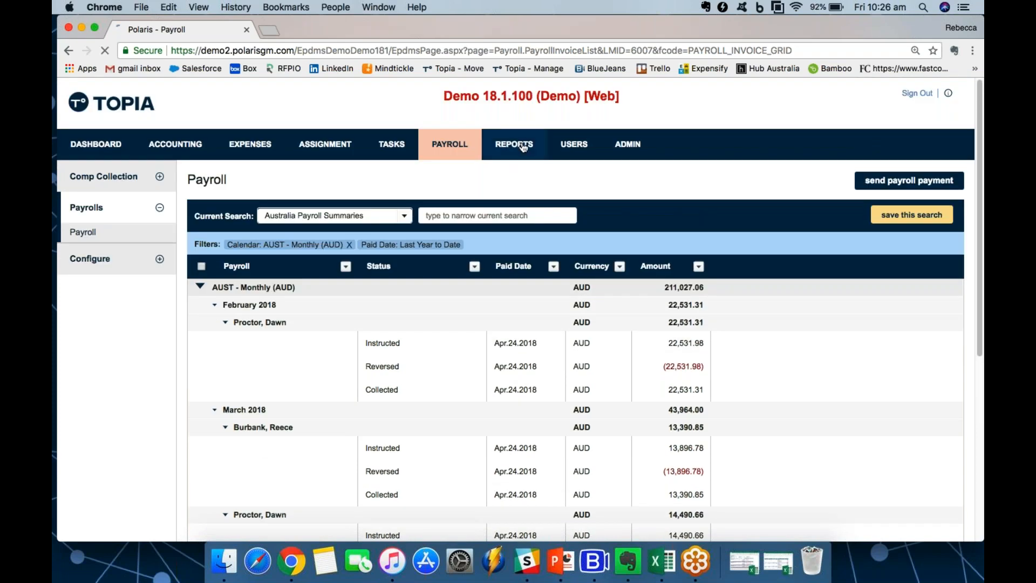
- Go to the Reports area for the Year End Tax Reports list
click(513, 144)
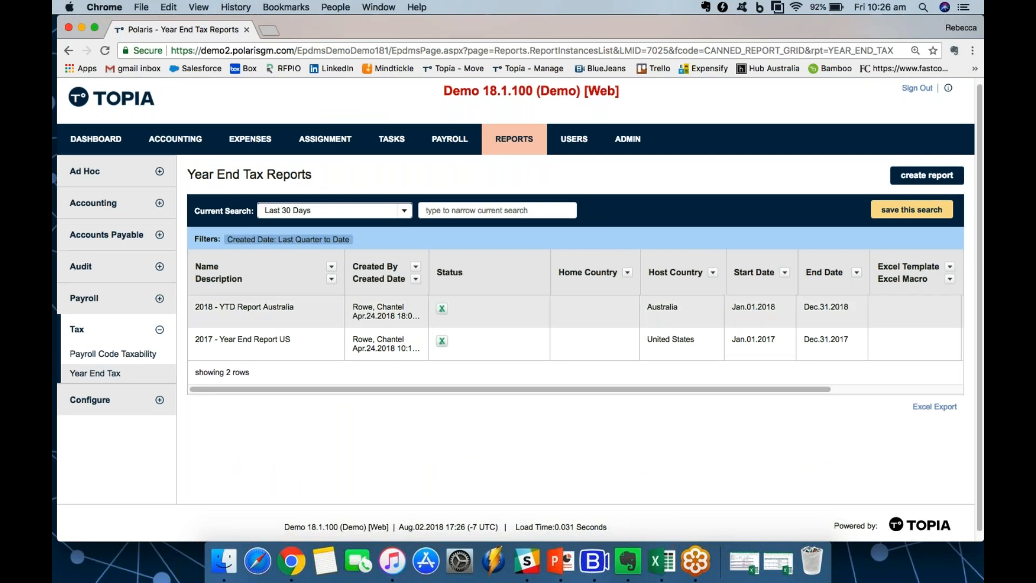
mouse_move(472, 322)
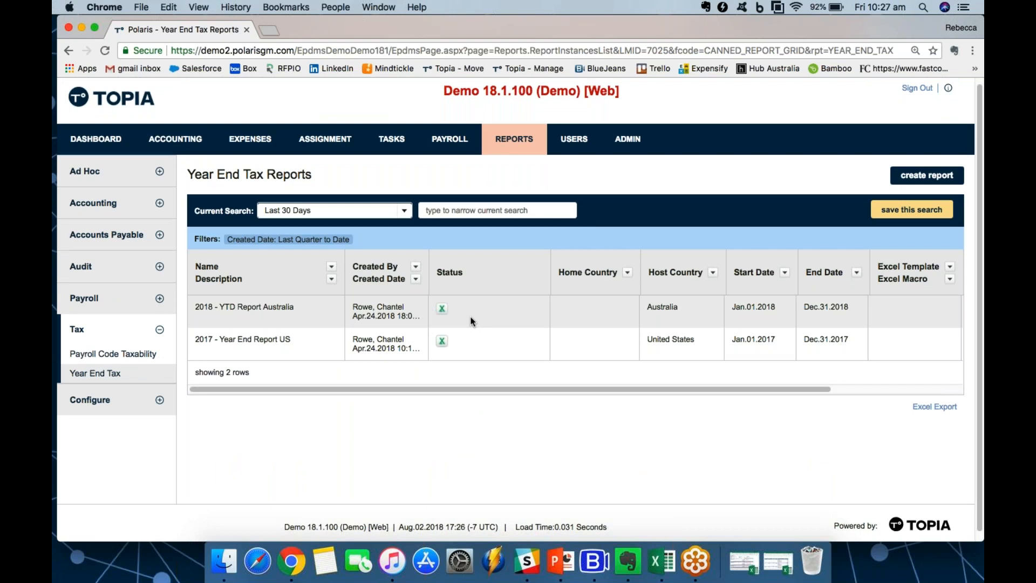
mouse_move(503, 327)
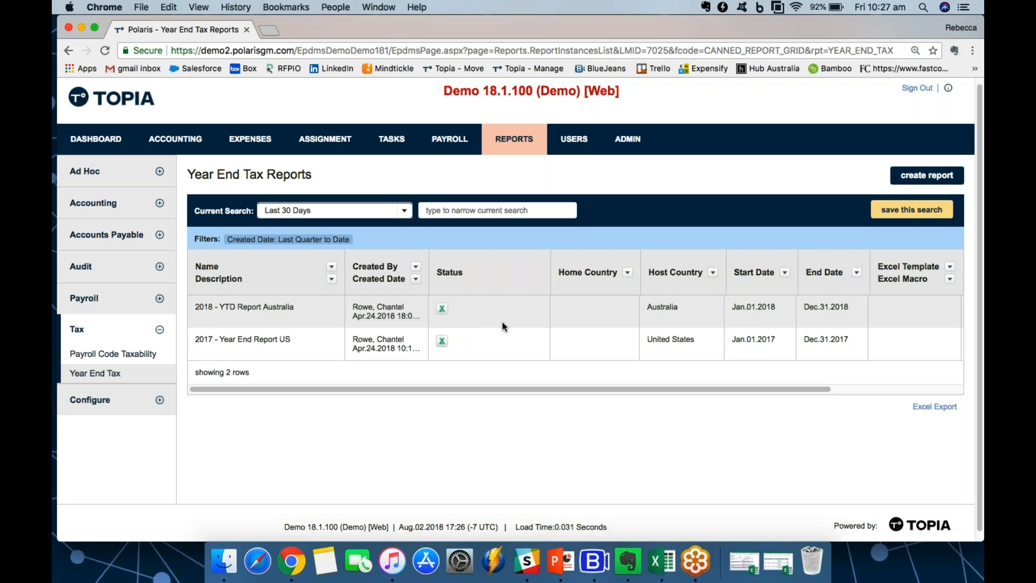
mouse_move(500, 330)
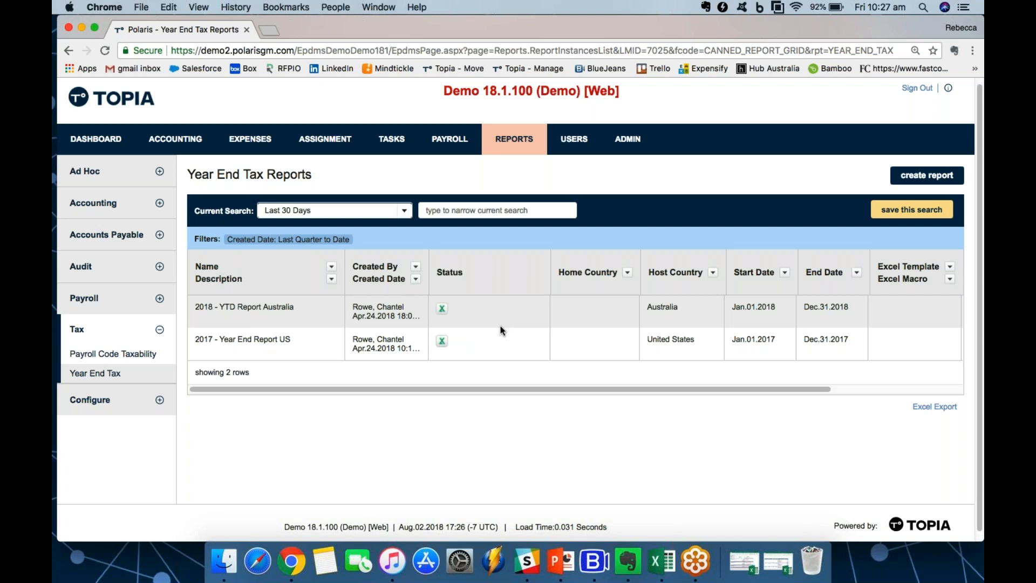
mouse_move(498, 325)
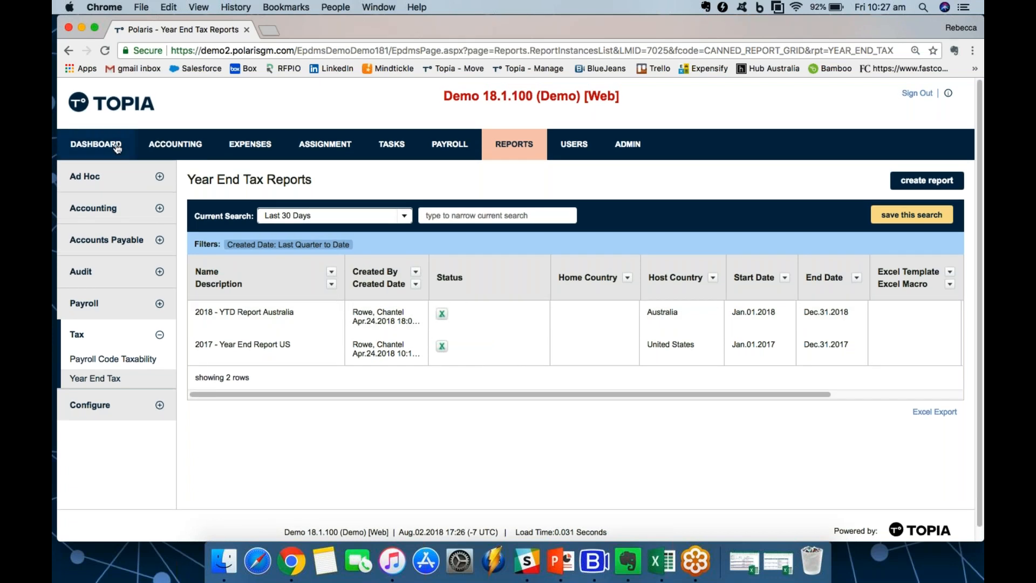
- Return to the Topia dashboard with its Assignments, Tasks and System panels
click(96, 144)
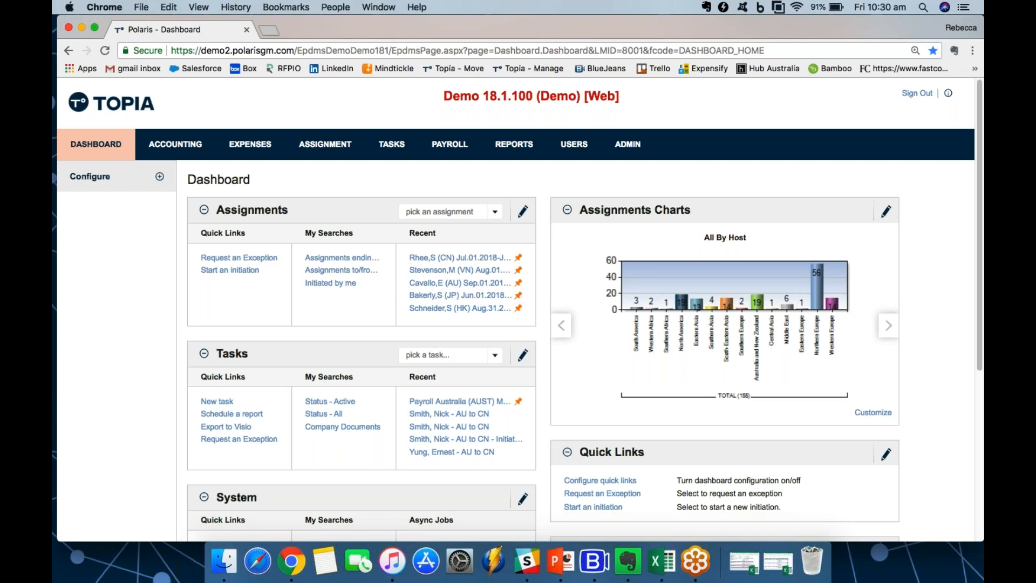
mouse_move(612, 321)
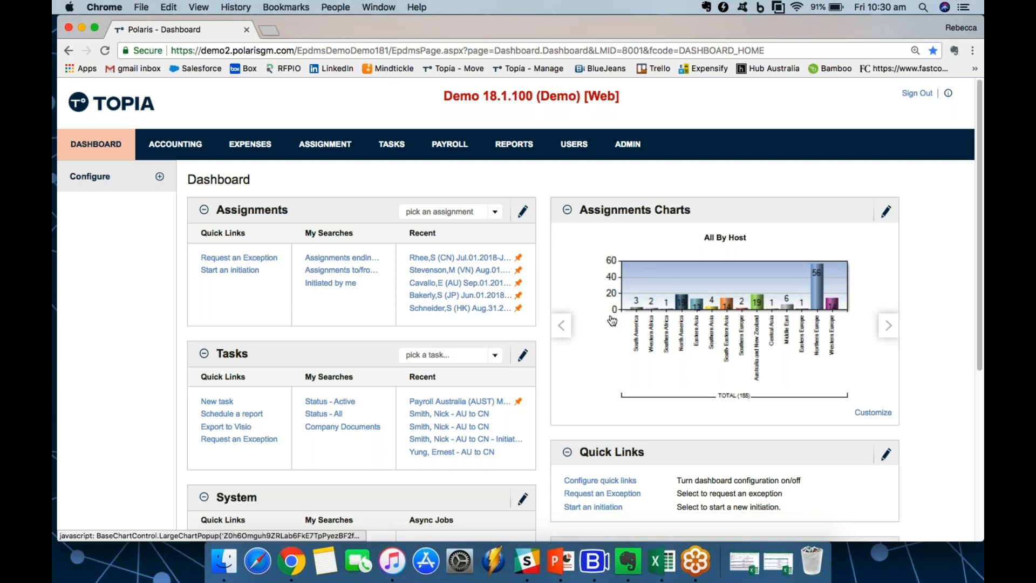
mouse_move(615, 320)
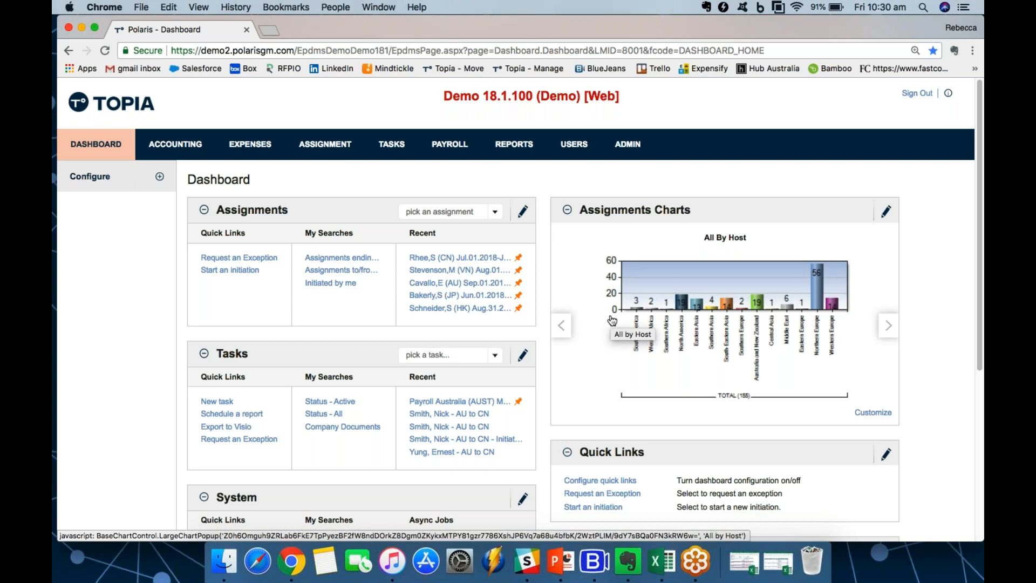